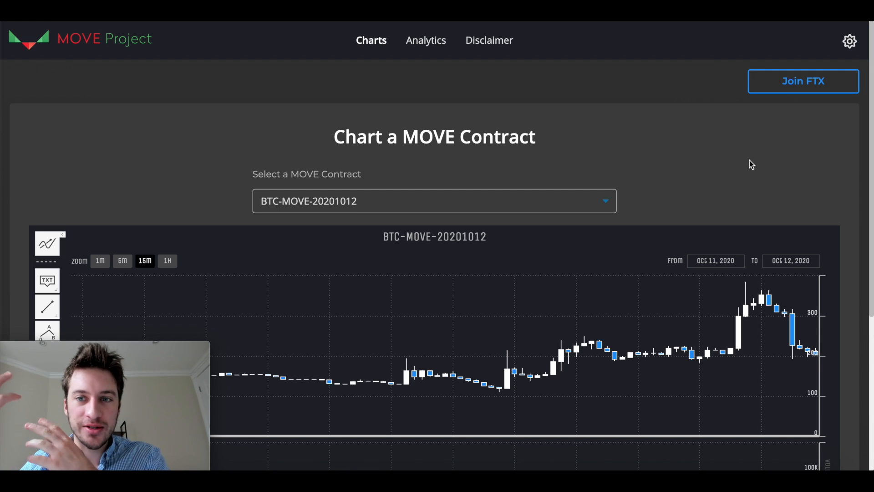
mouse_move(647, 63)
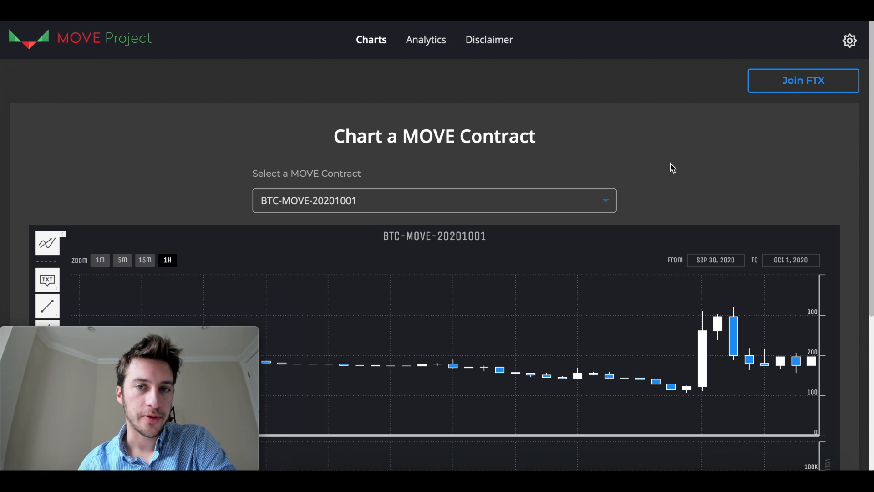
mouse_move(718, 177)
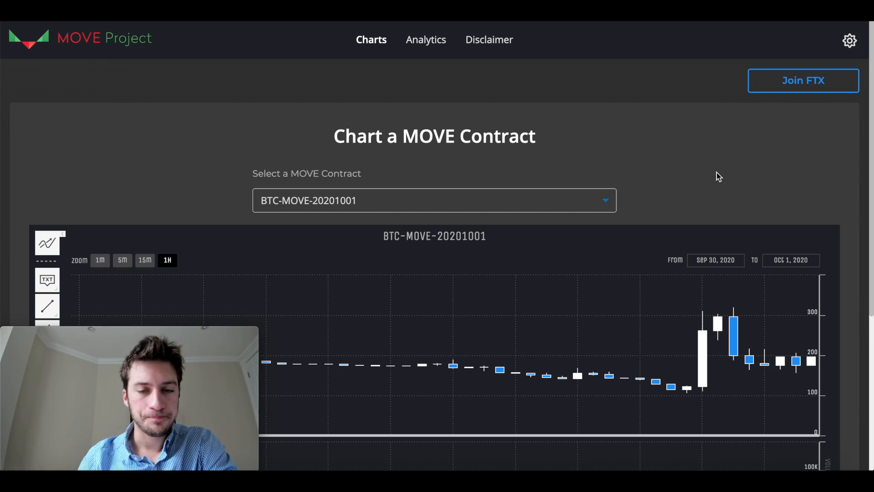
Show the BTC-MOVE-20201001 price history as 5-minute candles via the 5m zoom
scroll("down", 3)
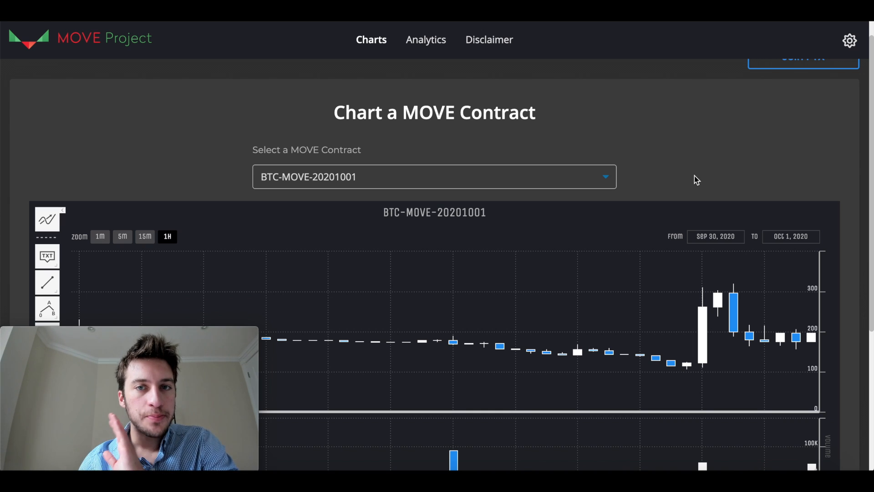
scroll("down", 3)
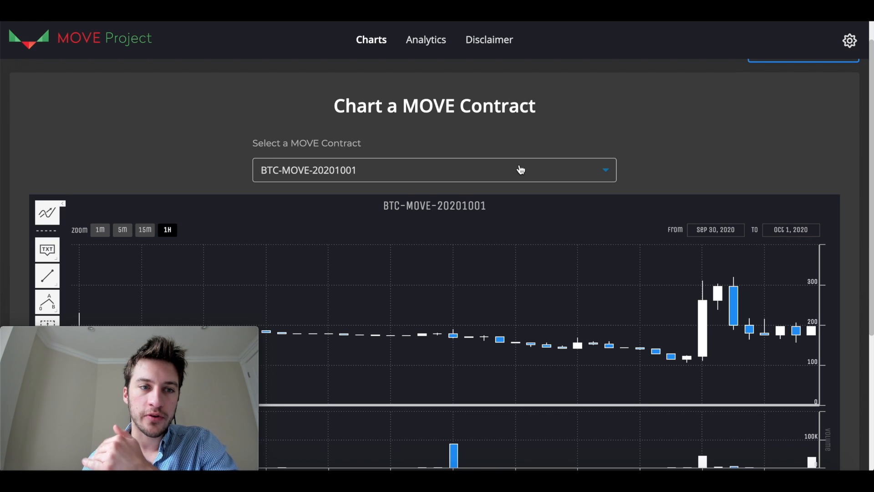
scroll("down", 3)
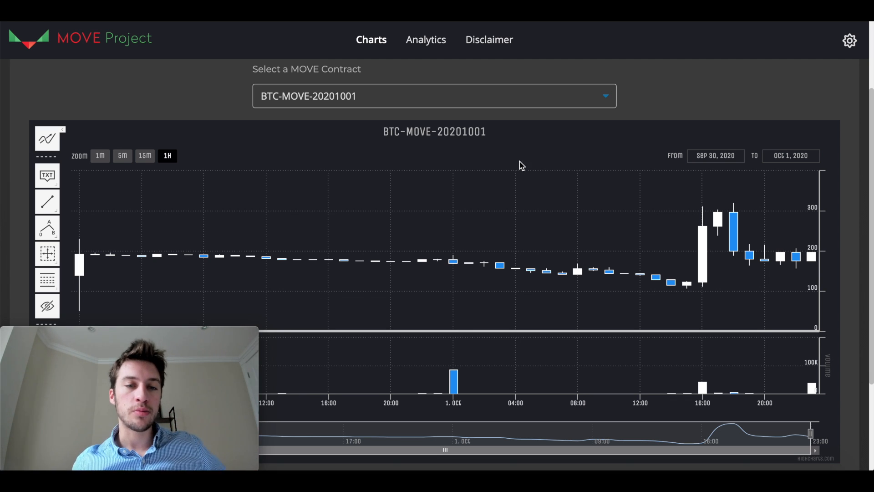
scroll("down", 3)
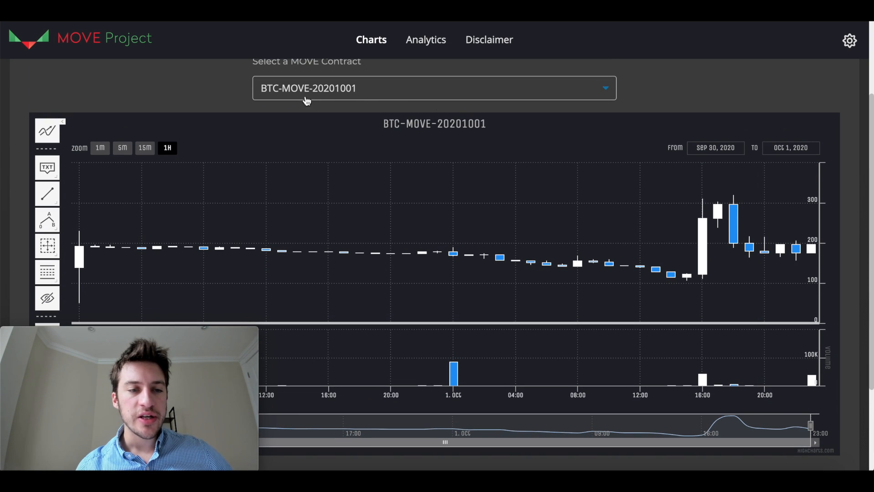
left_click(435, 88)
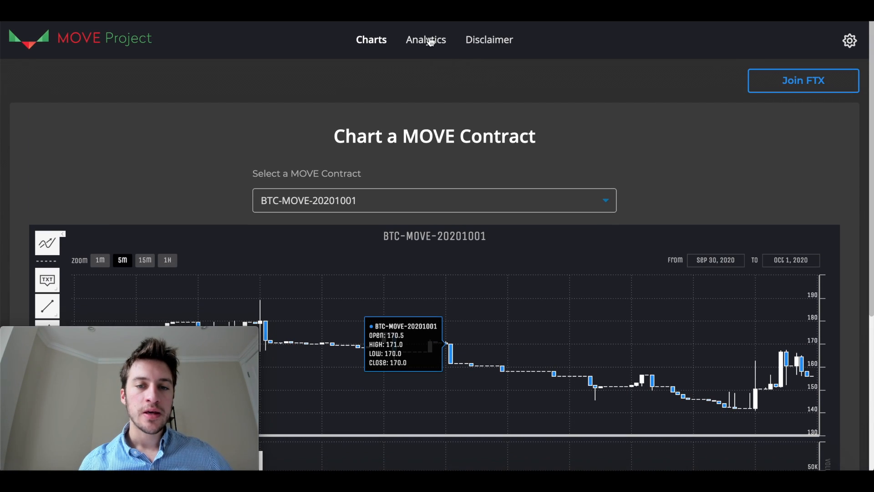
Go to Analytics and bring the Expiration History and day-of-week averages into view
left_click(426, 39)
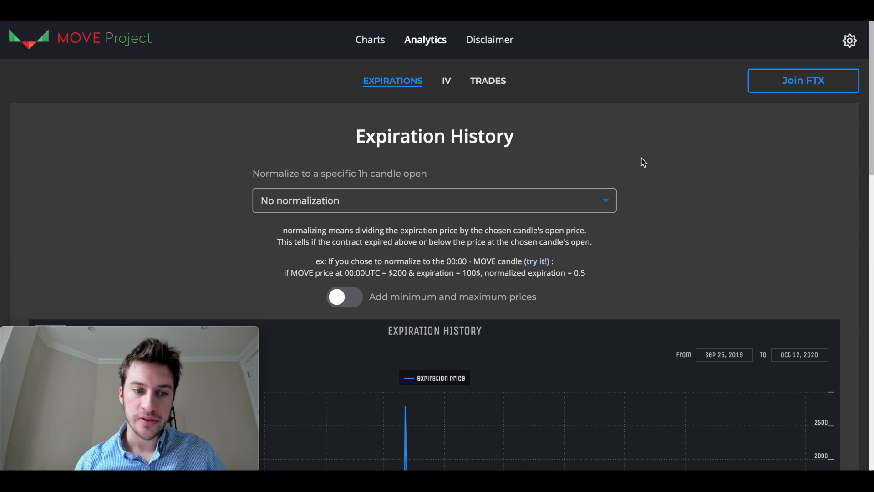
mouse_move(487, 81)
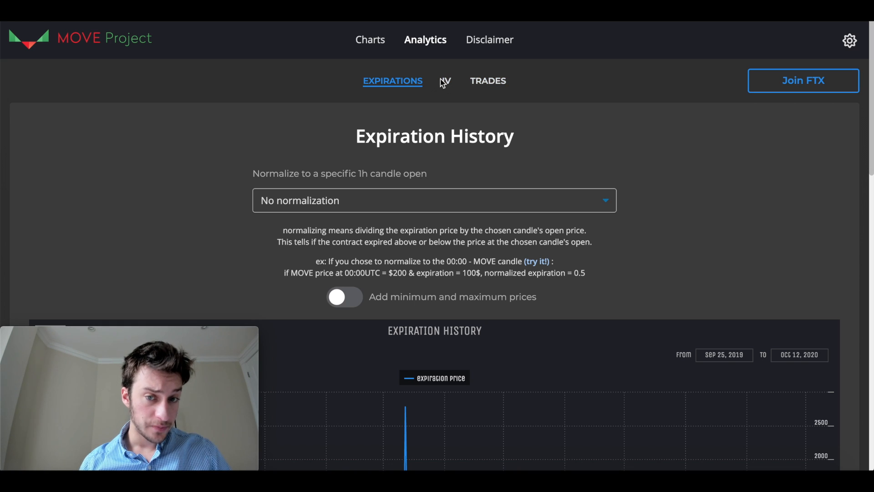
scroll("down", 3)
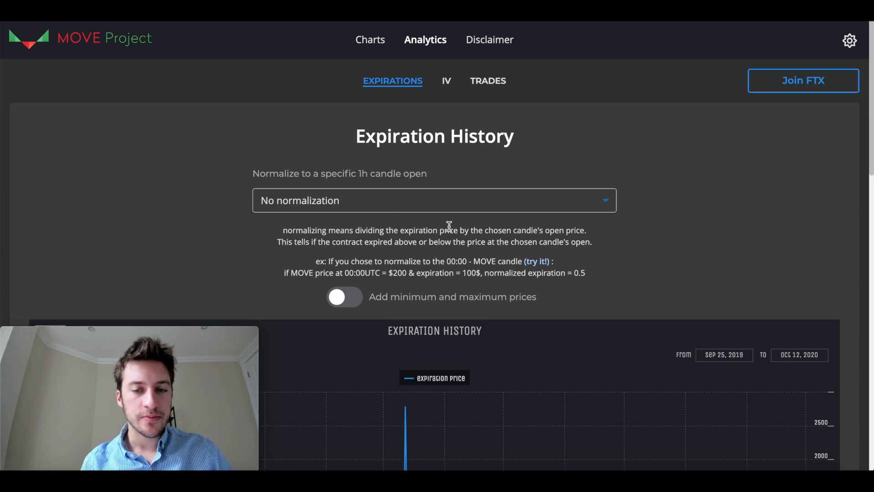
mouse_move(316, 273)
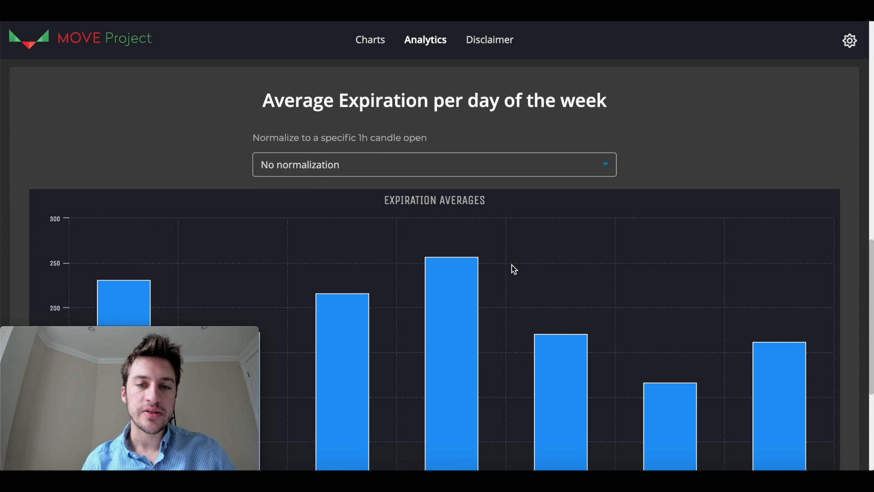
Normalize the day-of-week expiration averages to the 00:00 - MOVE candle open
scroll("down", 3)
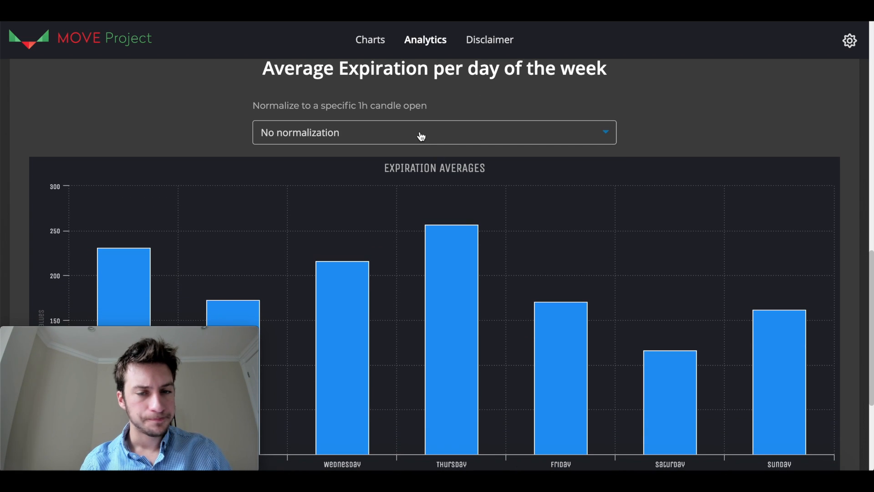
scroll("down", 3)
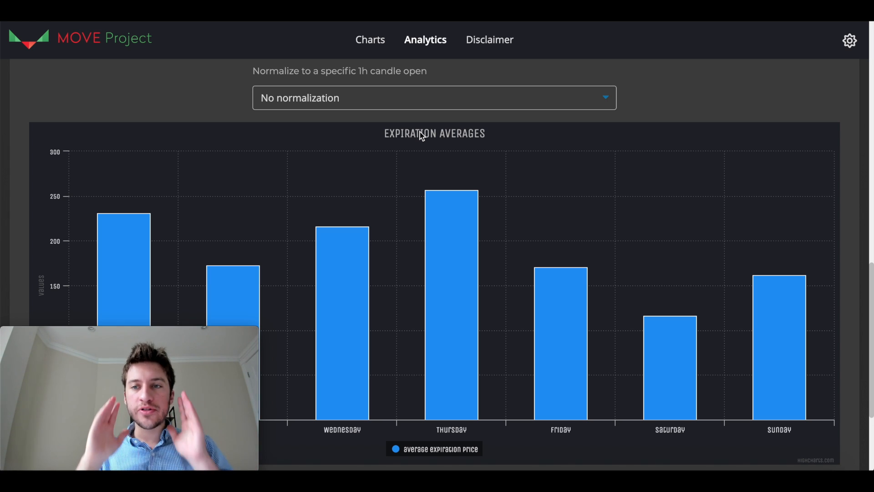
scroll("down", 3)
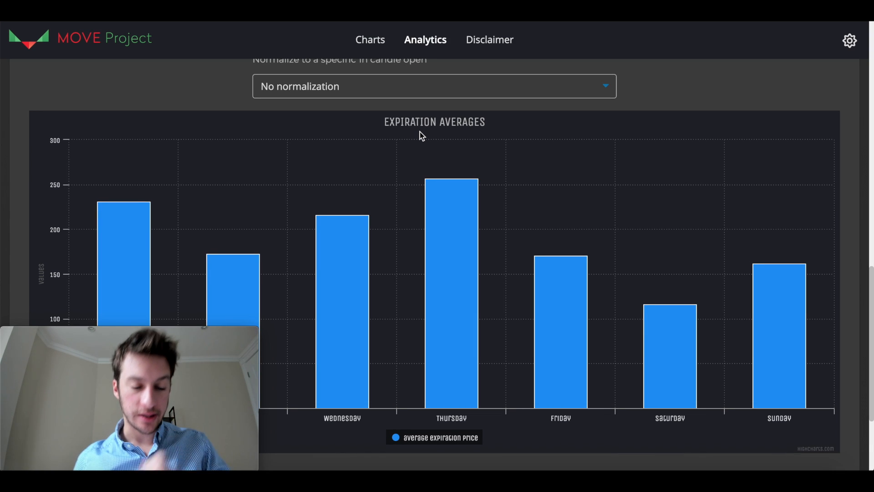
left_click(433, 86)
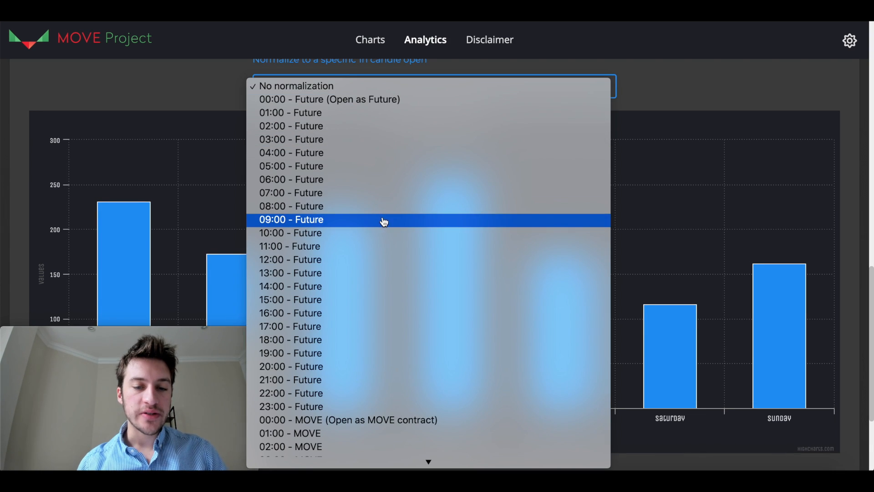
left_click(348, 419)
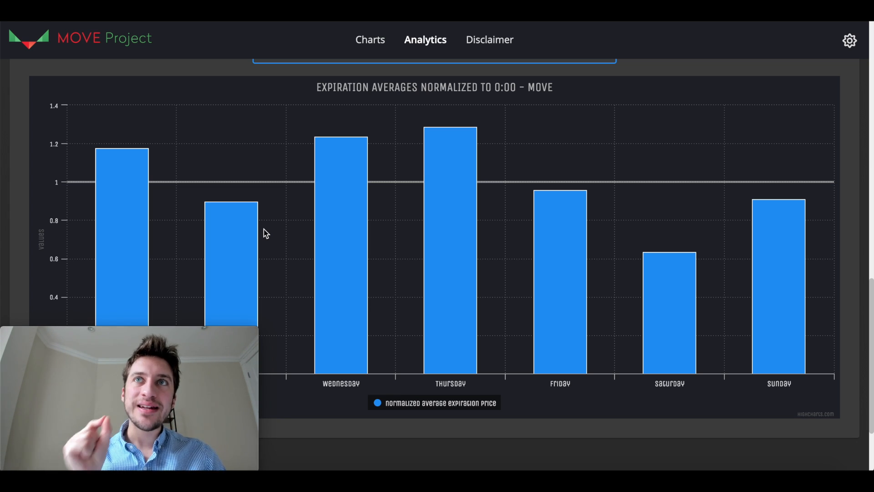
mouse_move(244, 227)
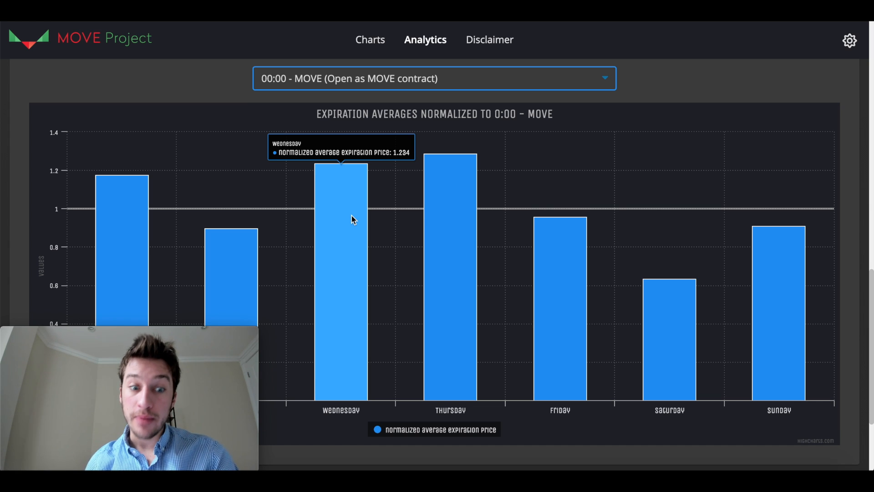
Step the normalization through the 07:00, 09:00, 12:00 and 14:00 - MOVE candle opens
left_click(435, 78)
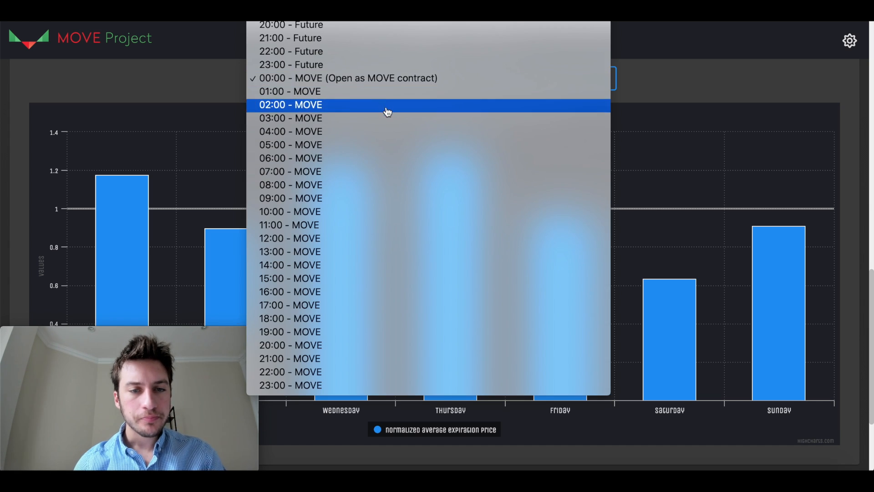
left_click(291, 104)
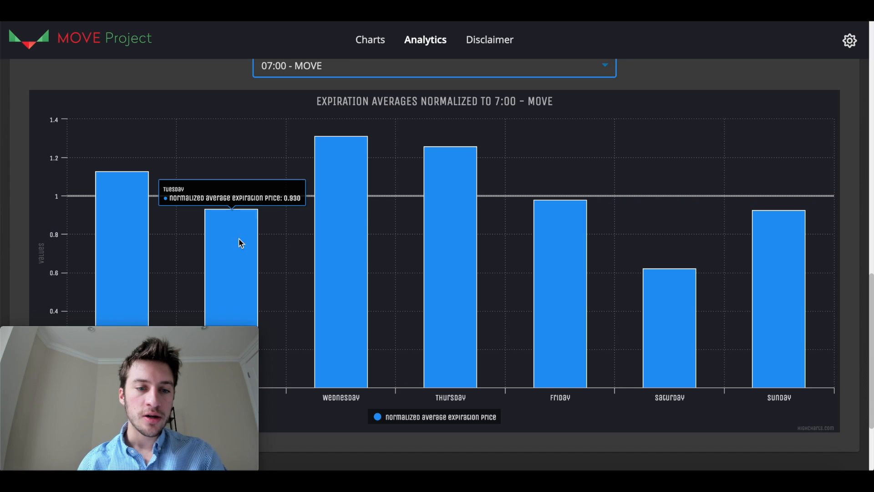
left_click(435, 65)
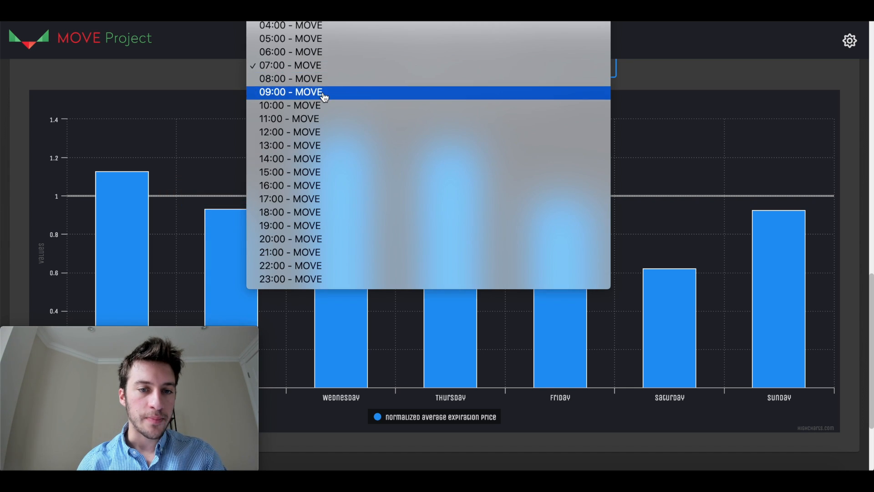
left_click(291, 92)
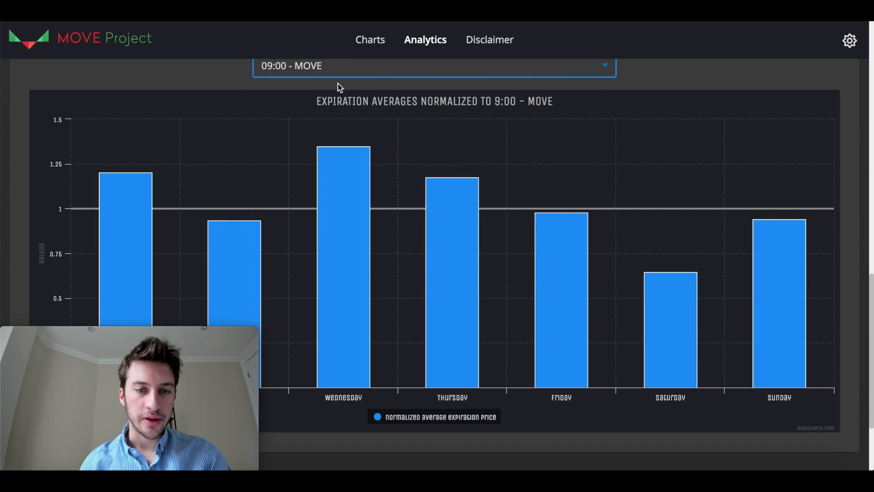
left_click(435, 65)
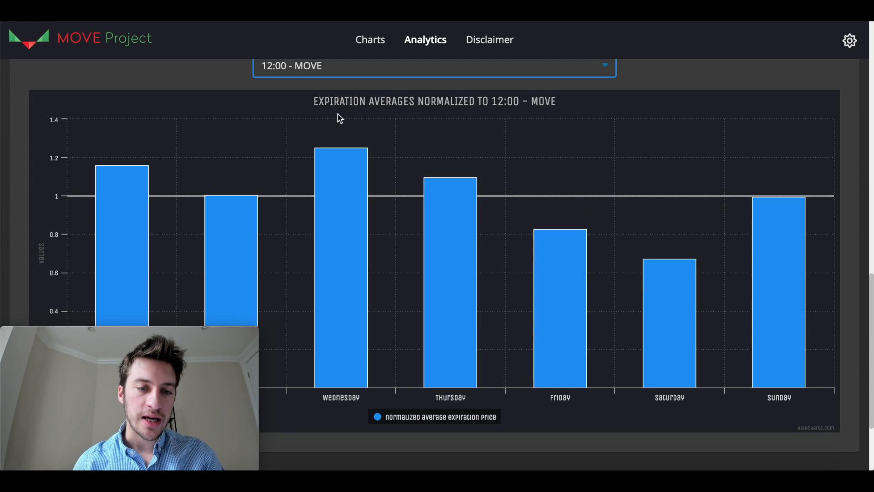
left_click(435, 65)
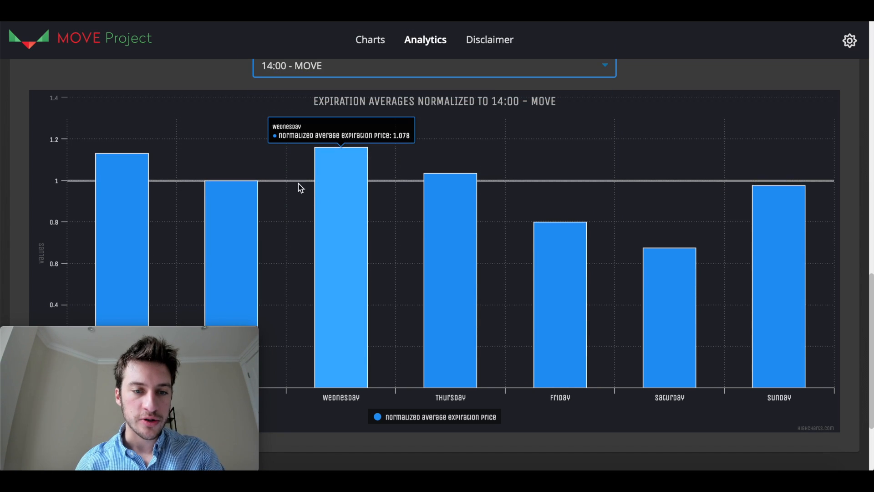
Continue through 15:00 and 20:00, ending normalized to the 21:00 - MOVE candle open
scroll("up", 3)
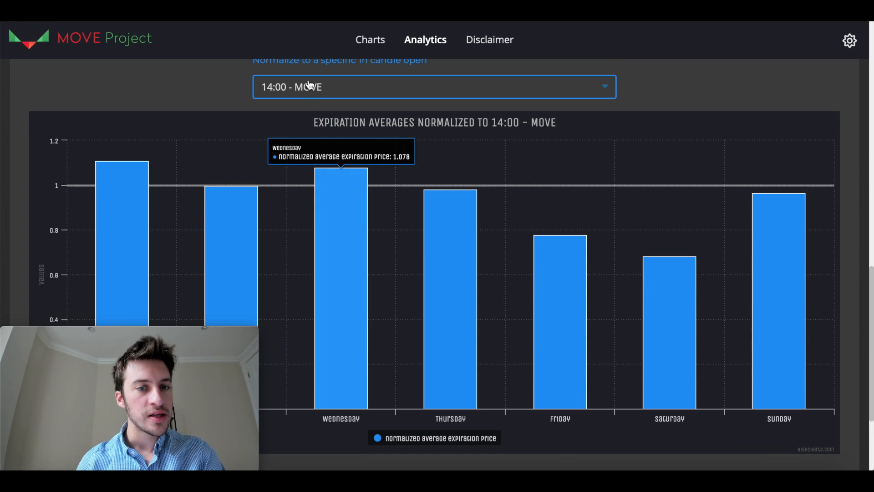
left_click(434, 87)
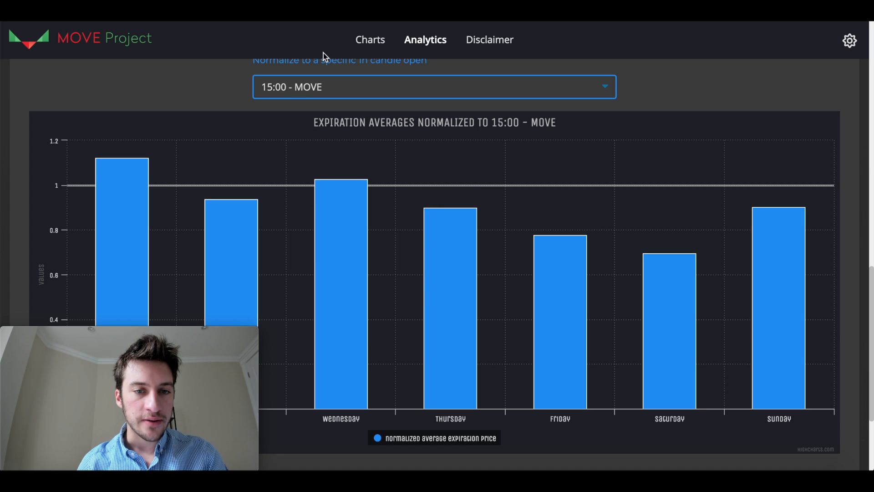
left_click(433, 87)
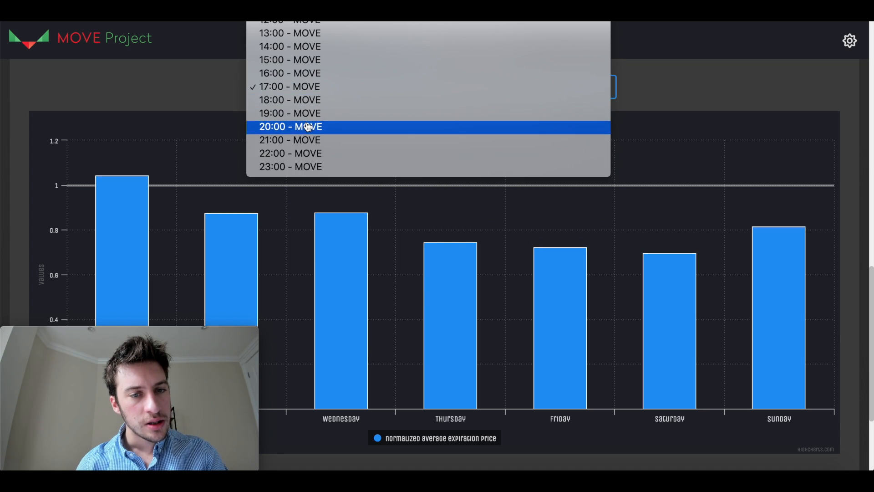
left_click(290, 126)
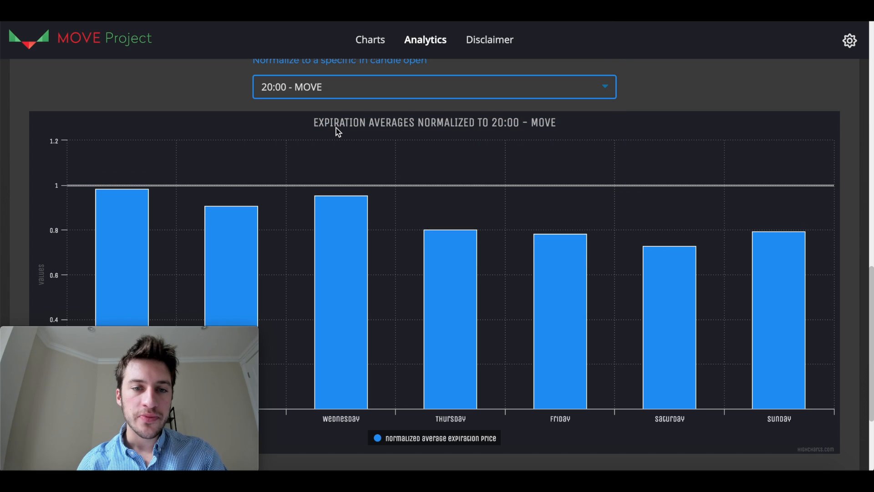
left_click(435, 87)
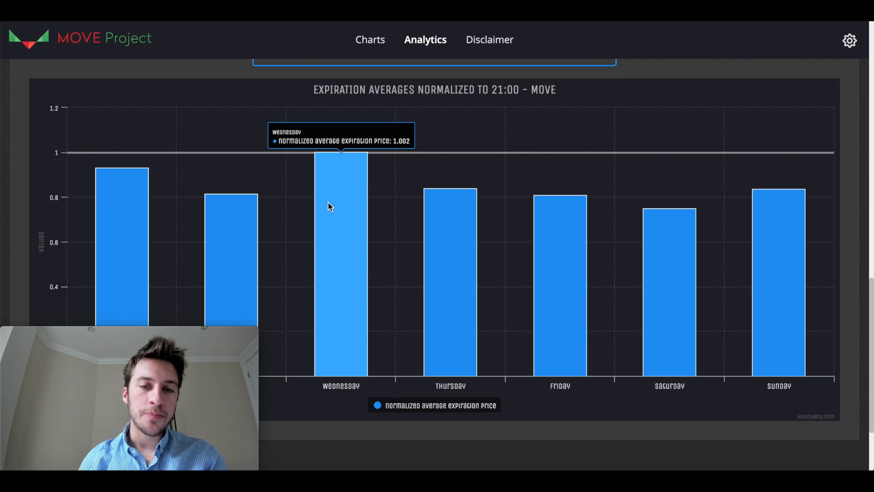
mouse_move(311, 212)
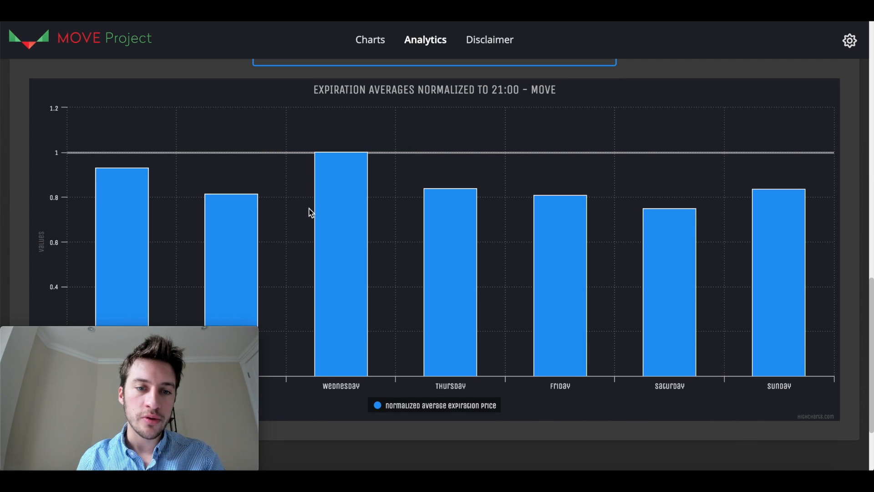
mouse_move(305, 217)
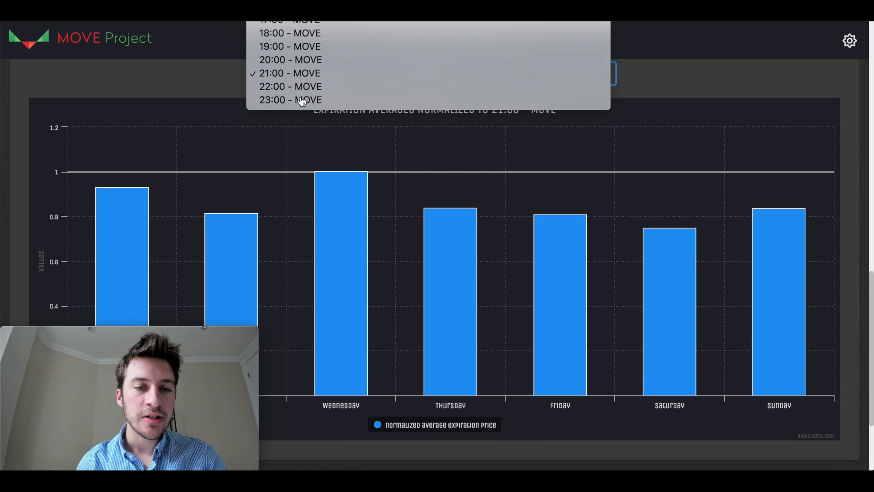
Compare the day-of-week averages normalized to the 23:00 and then 22:00 - MOVE candle opens
left_click(290, 100)
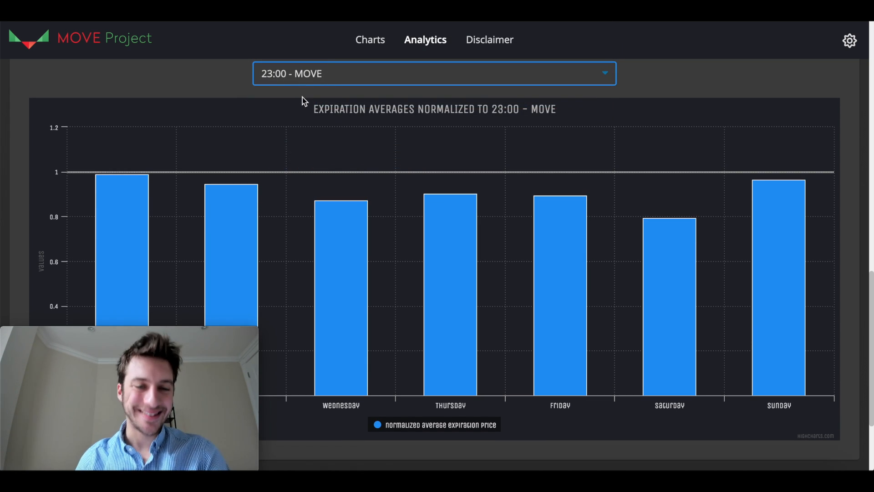
left_click(434, 73)
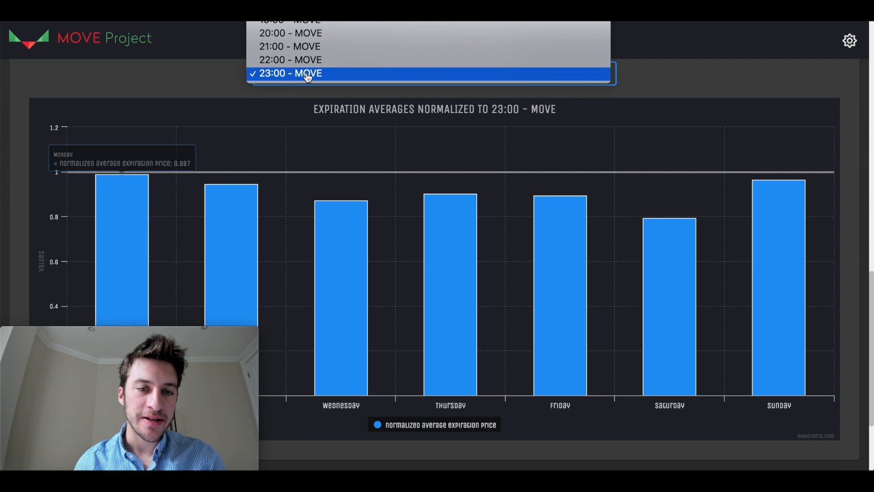
left_click(290, 60)
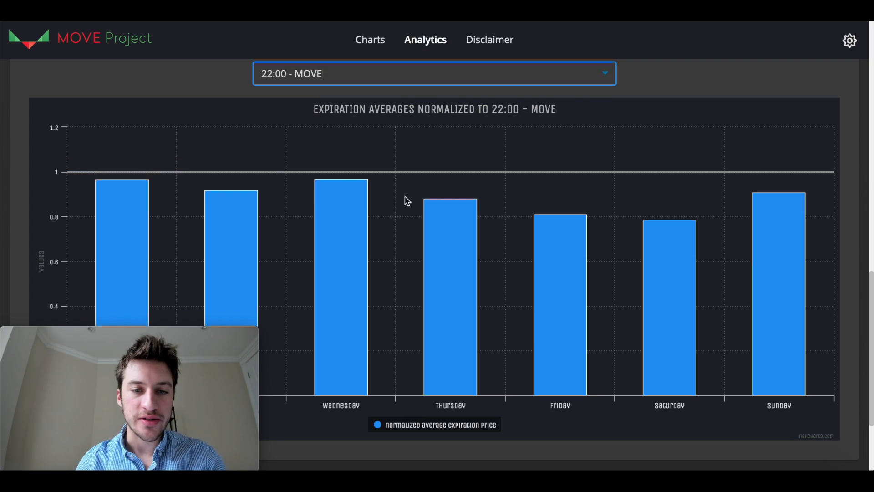
left_click(435, 73)
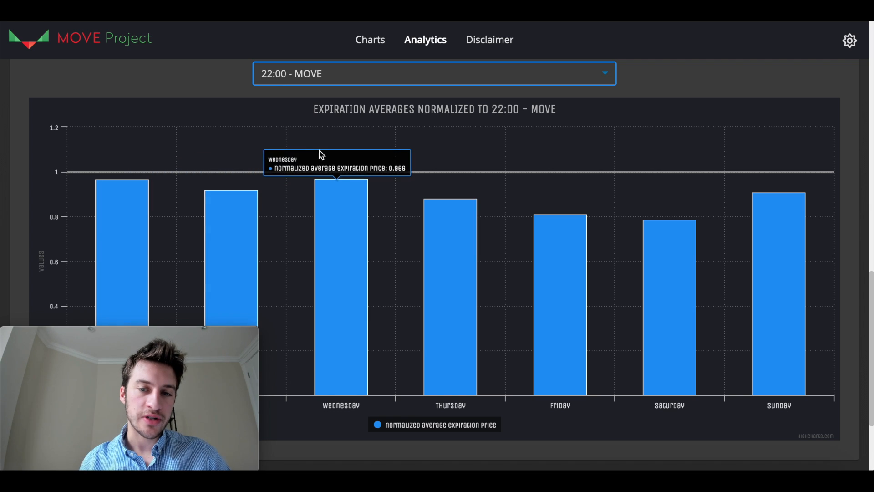
mouse_move(289, 84)
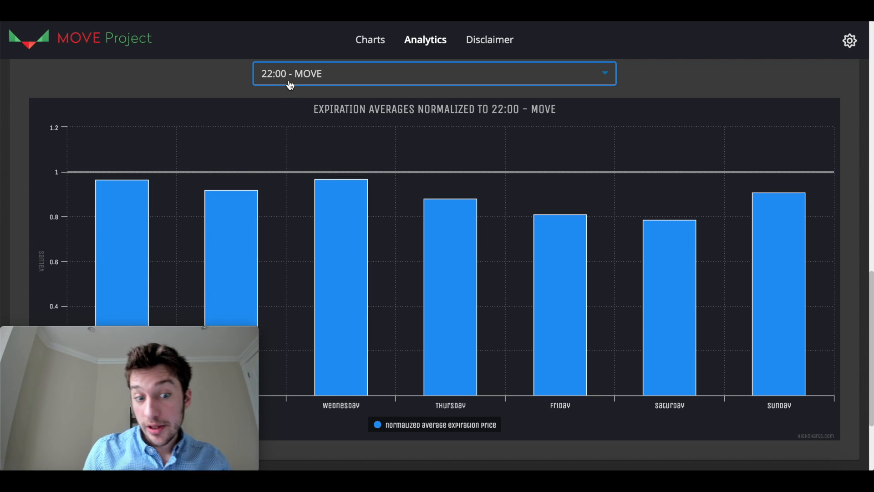
left_click(435, 73)
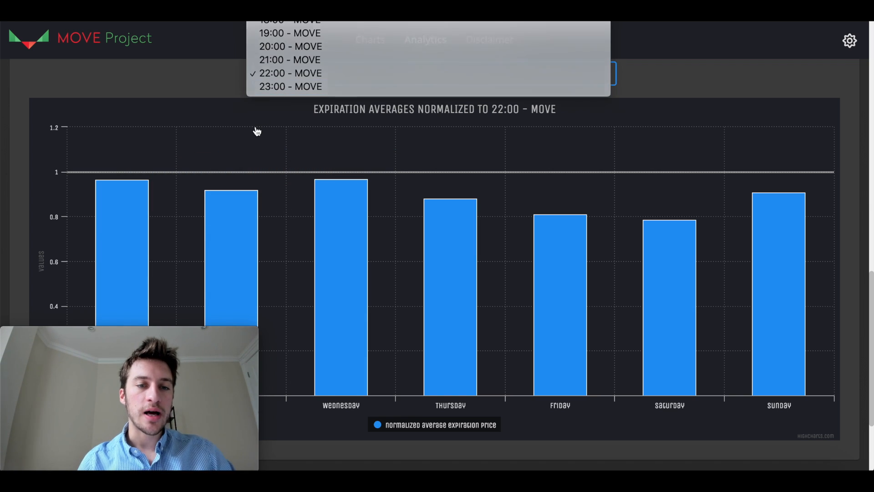
left_click(291, 73)
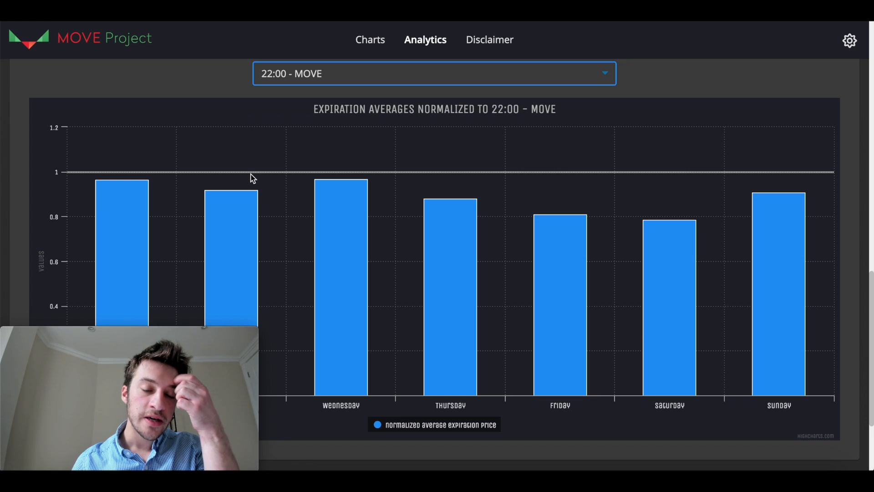
mouse_move(284, 191)
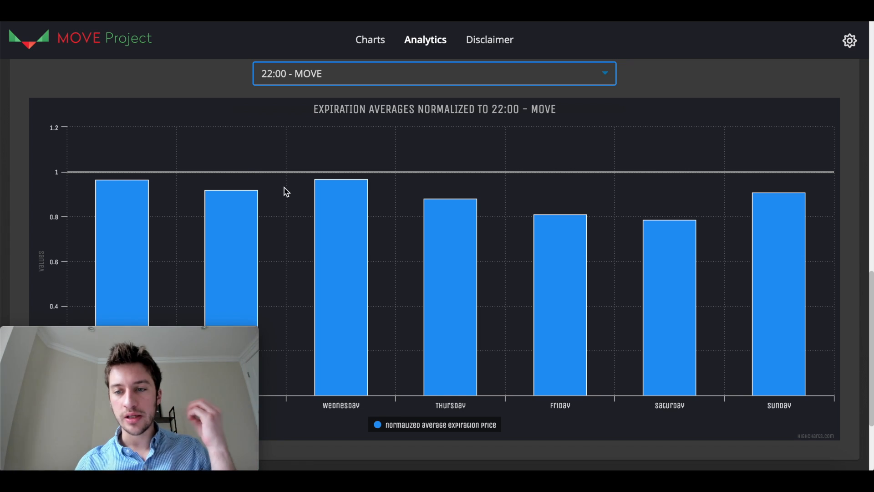
mouse_move(670, 284)
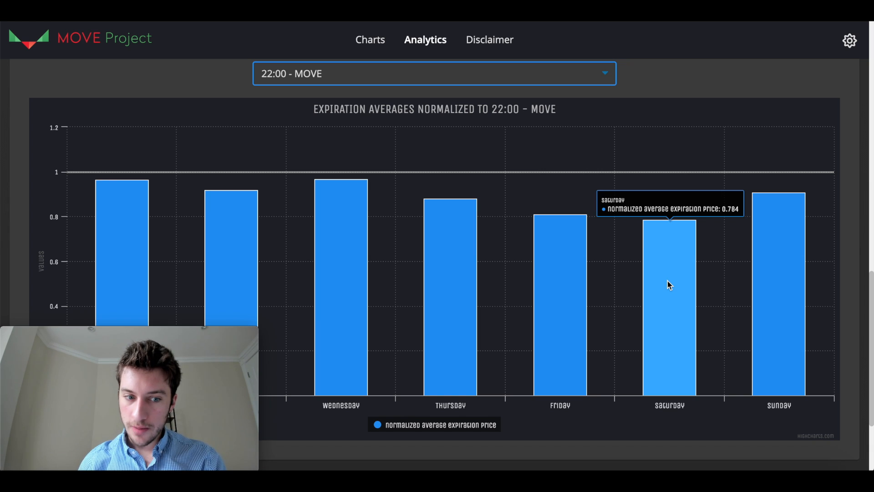
Try the 19:00 - MOVE candle, then settle on normalizing to the 04:00 - MOVE candle open
left_click(433, 73)
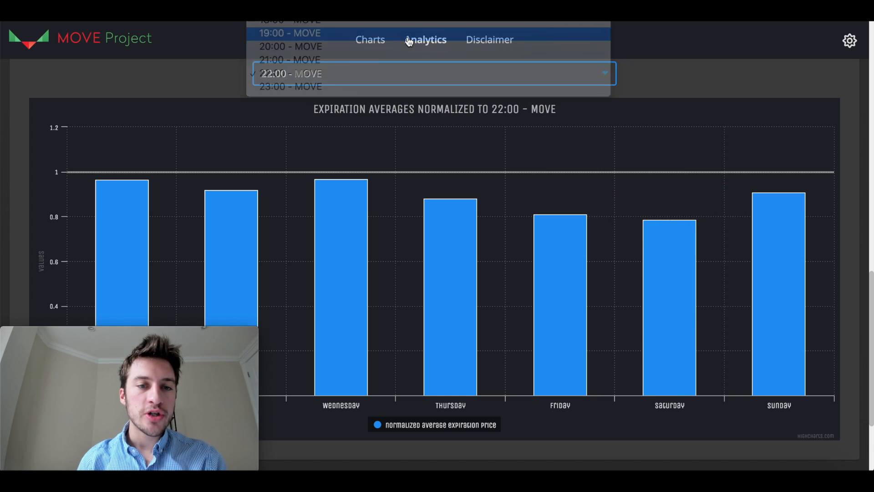
left_click(289, 32)
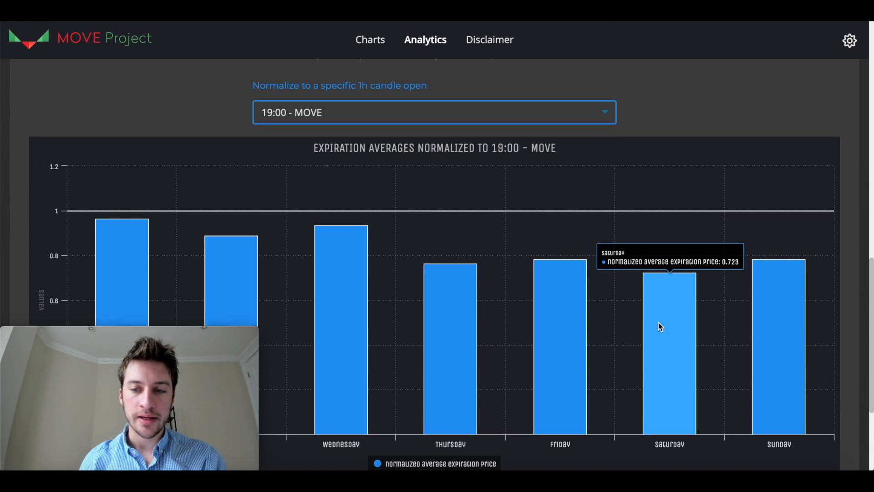
left_click(433, 112)
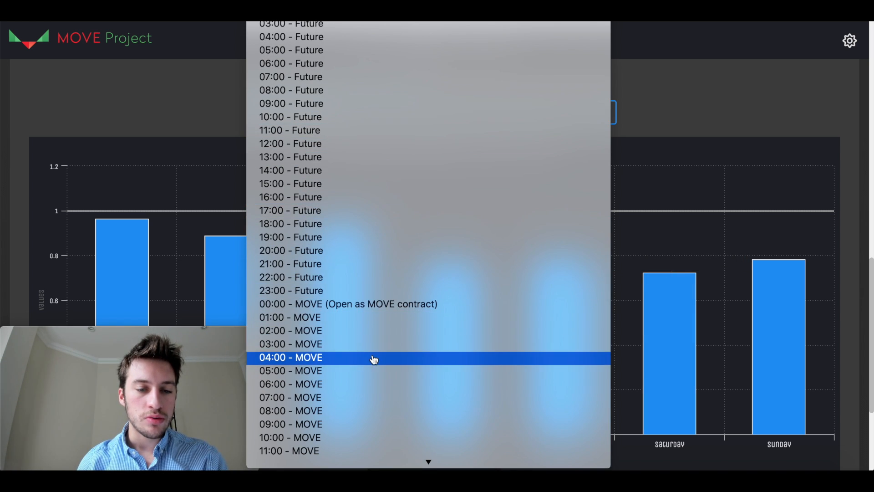
left_click(290, 357)
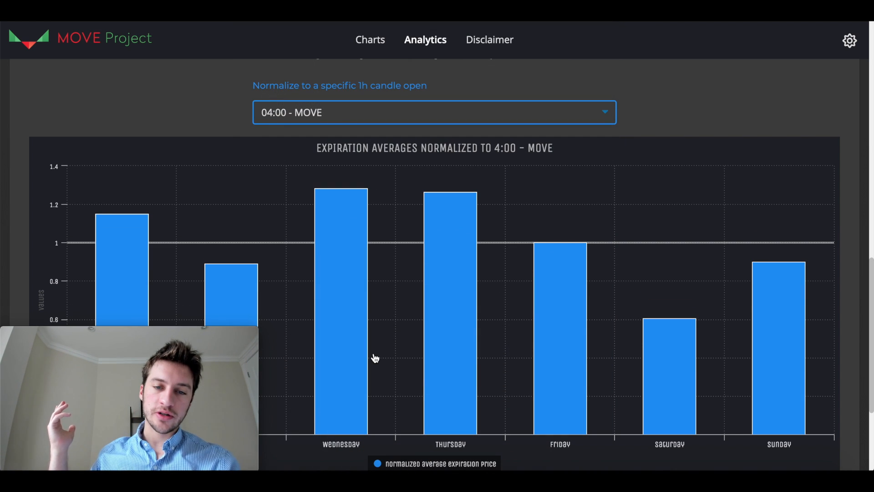
scroll("down", 3)
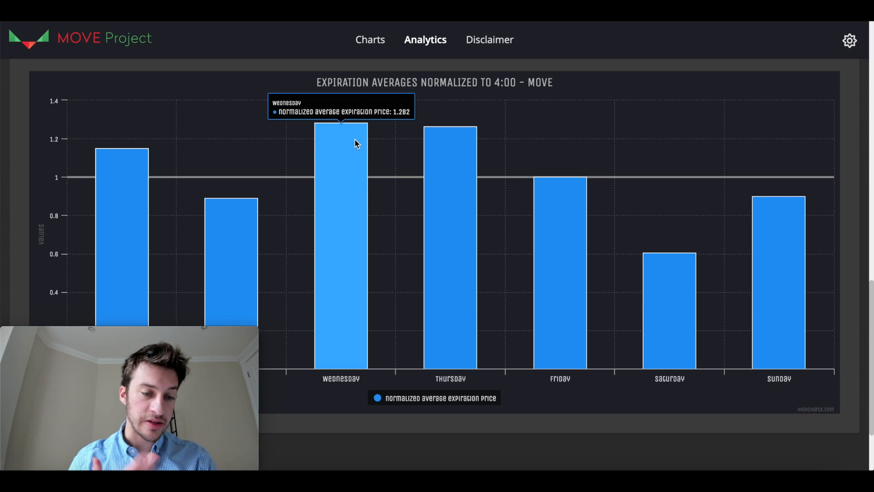
scroll("down", 3)
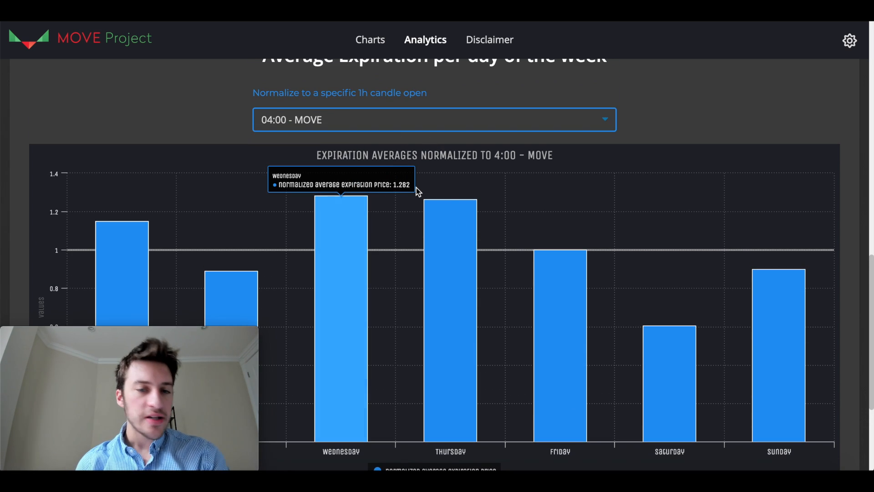
Switch on minimum and maximum price series in the Expiration History chart
scroll("up", 3)
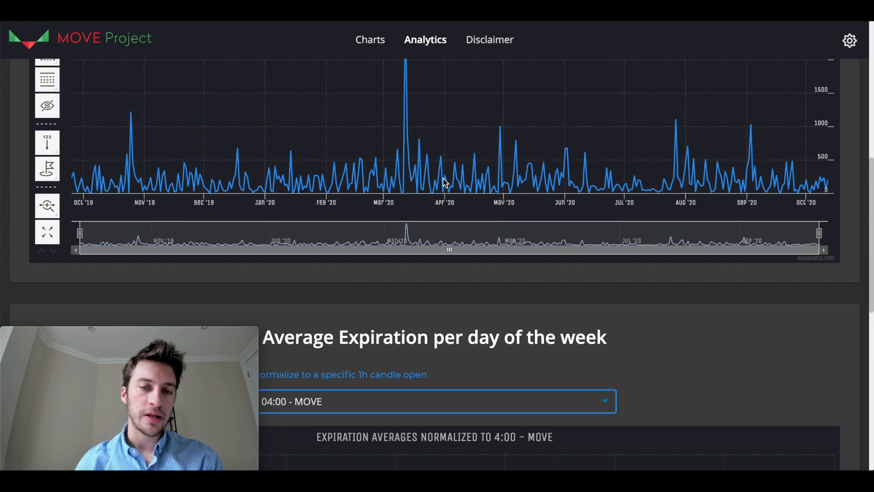
scroll("up", 3)
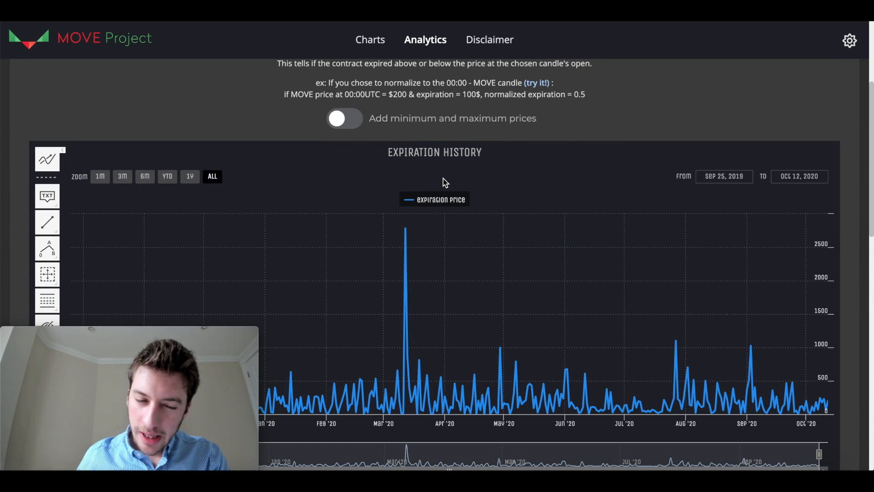
left_click(344, 118)
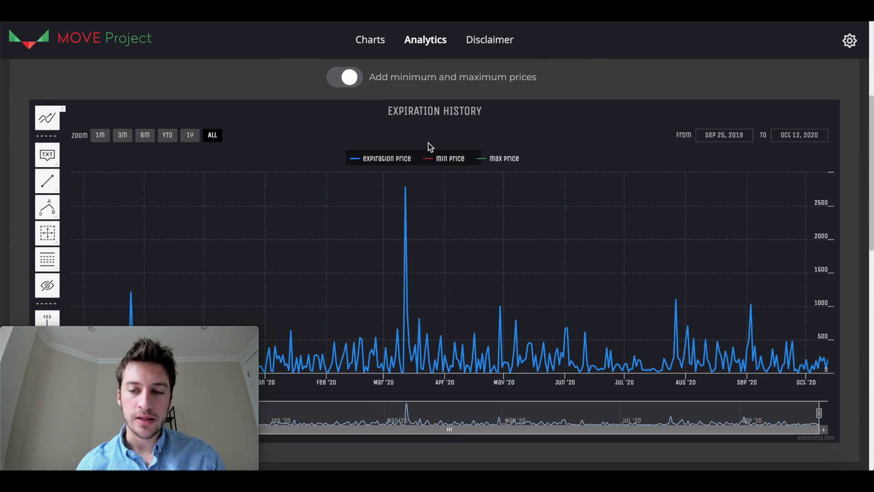
left_click(345, 76)
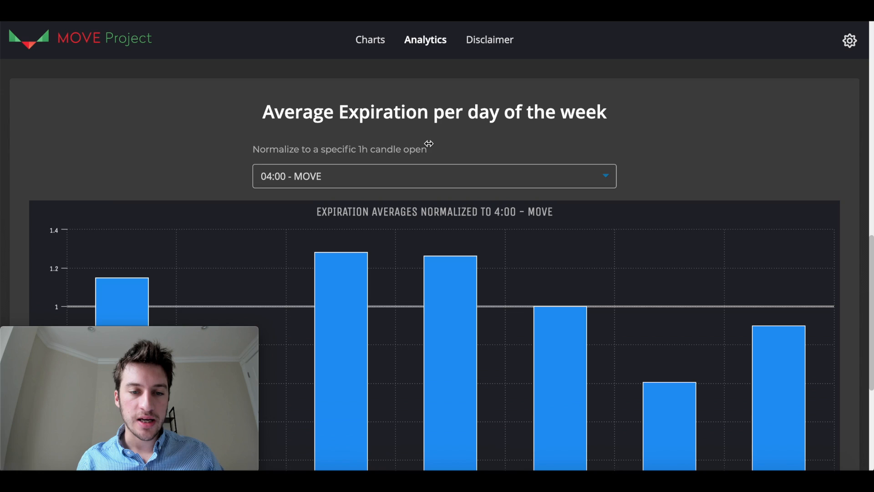
Normalize the averages to the 03:00 - Future and then 09:00 - Future candle opens, reaching Implied Volatility History
left_click(433, 176)
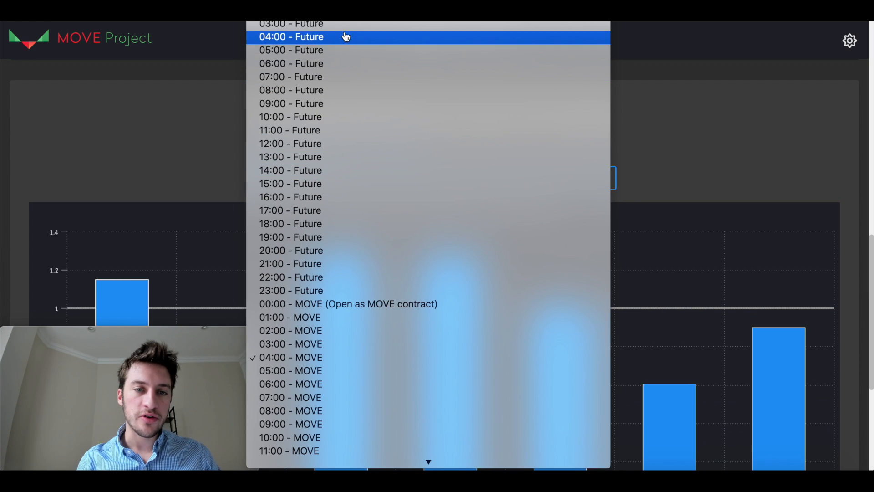
left_click(291, 23)
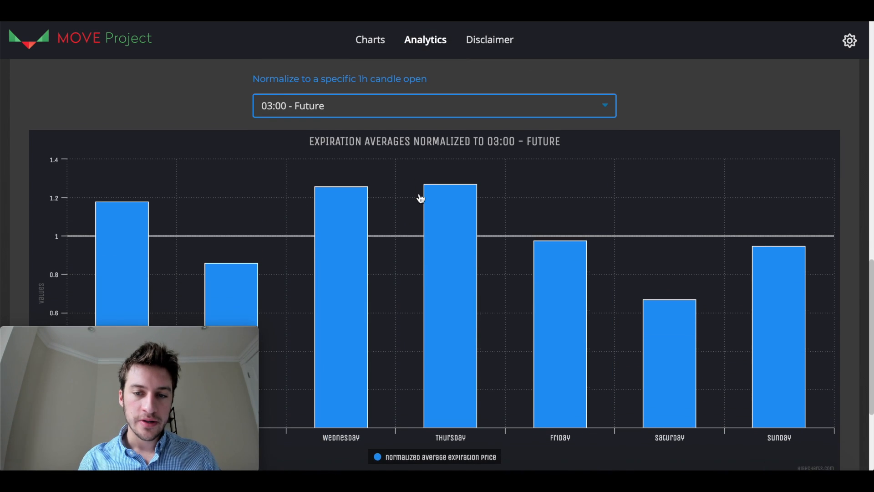
left_click(434, 106)
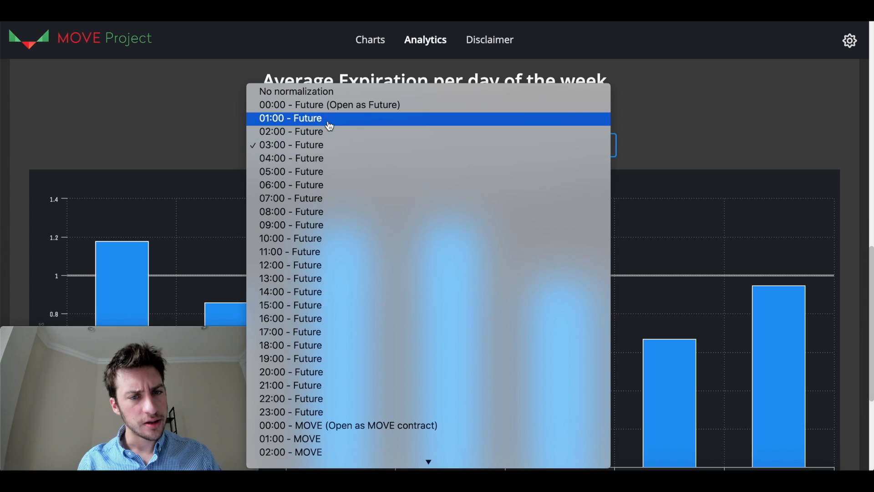
left_click(329, 105)
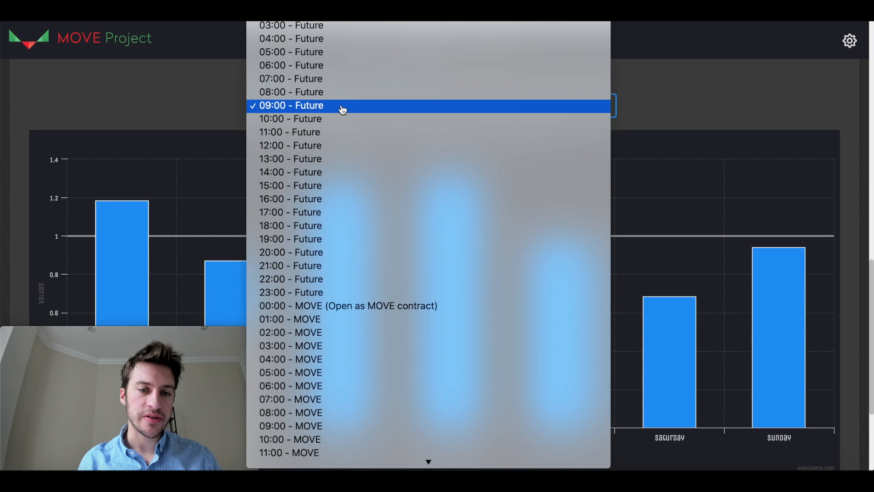
mouse_move(383, 238)
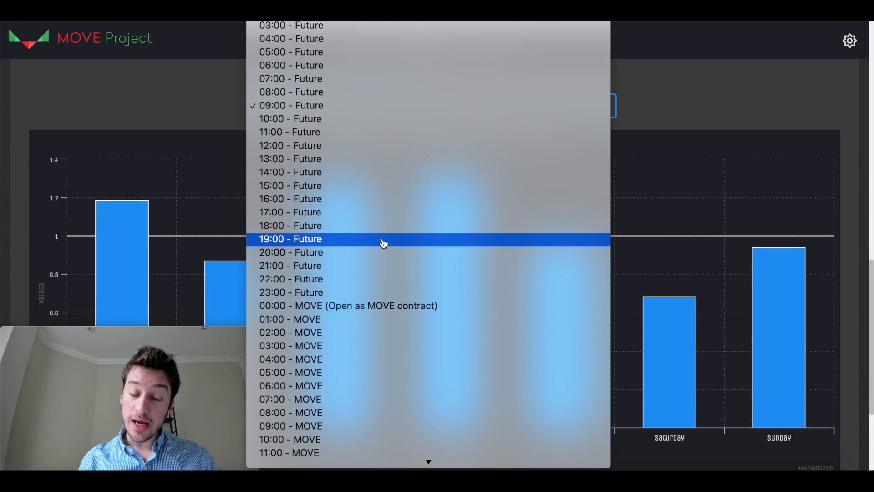
mouse_move(382, 379)
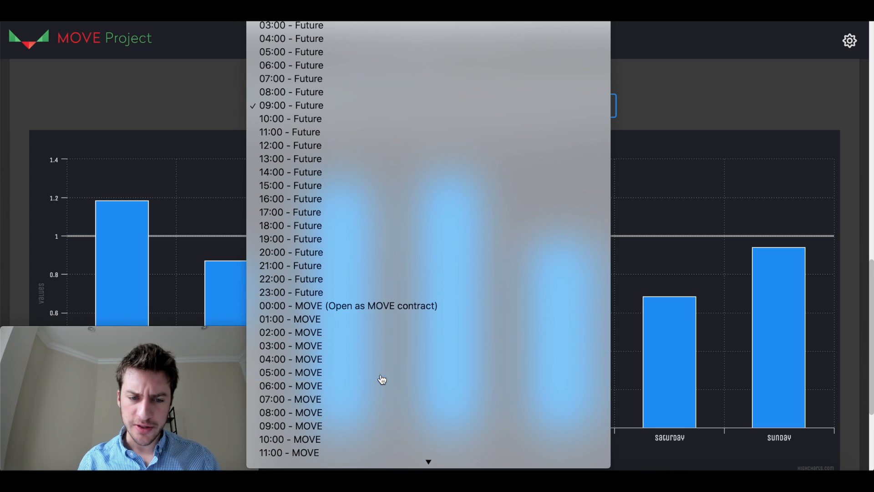
left_click(290, 371)
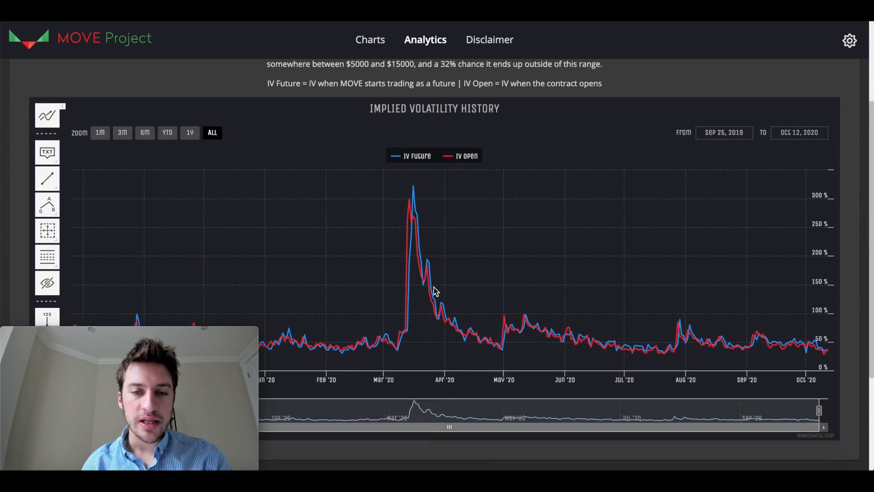
Hide the IV Future curve so the Implied Volatility History shows only IV Open
scroll("down", 3)
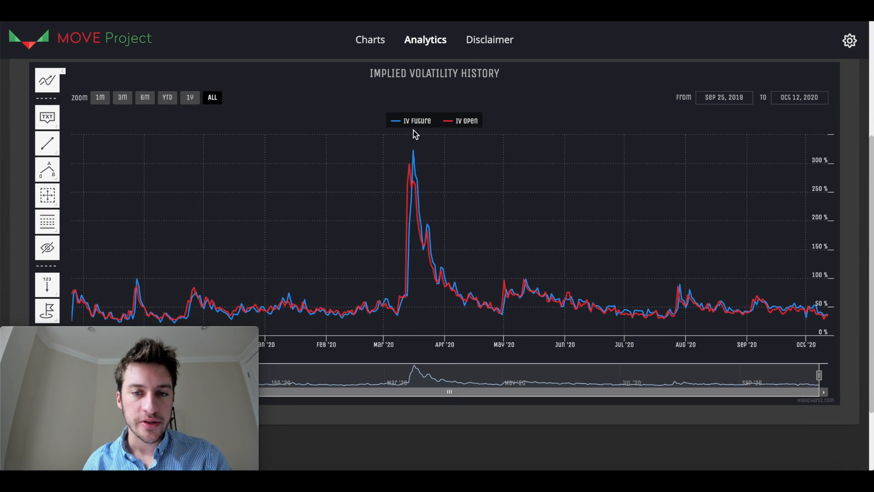
left_click(466, 120)
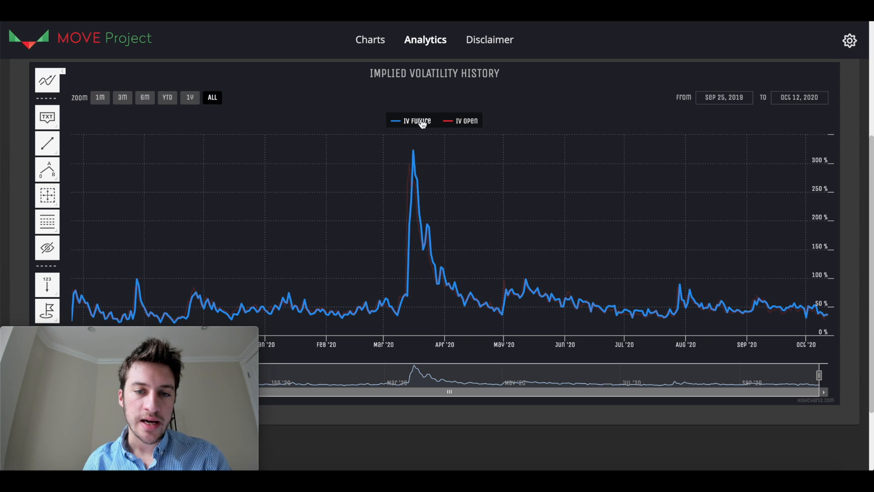
left_click(412, 120)
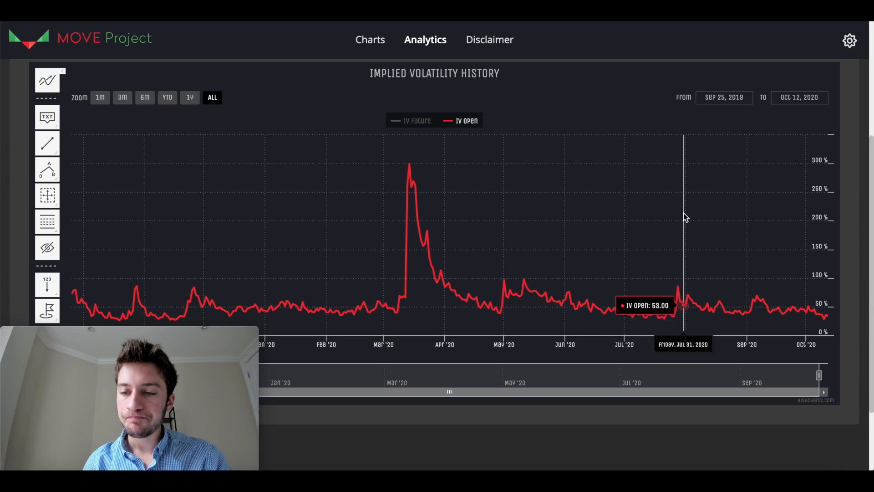
scroll("down", 3)
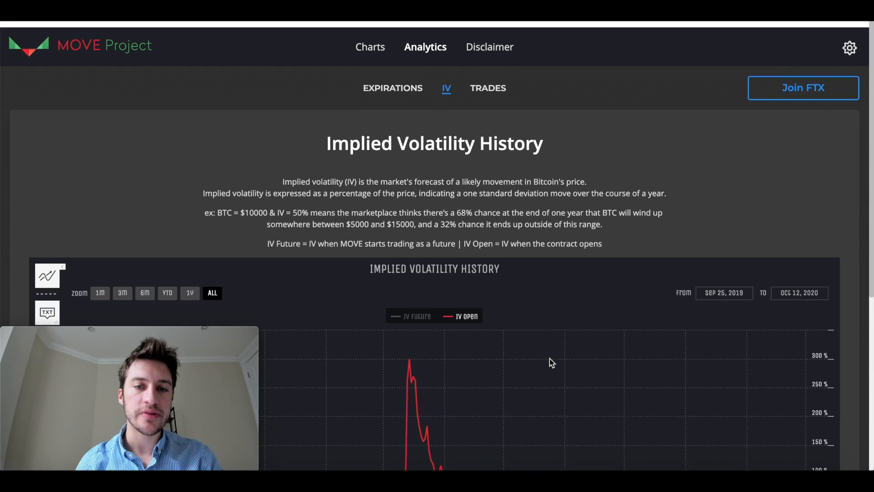
Show the BTC-MOVE-20201012 trades chart and hide ordinary buys to focus on liquidations
left_click(488, 88)
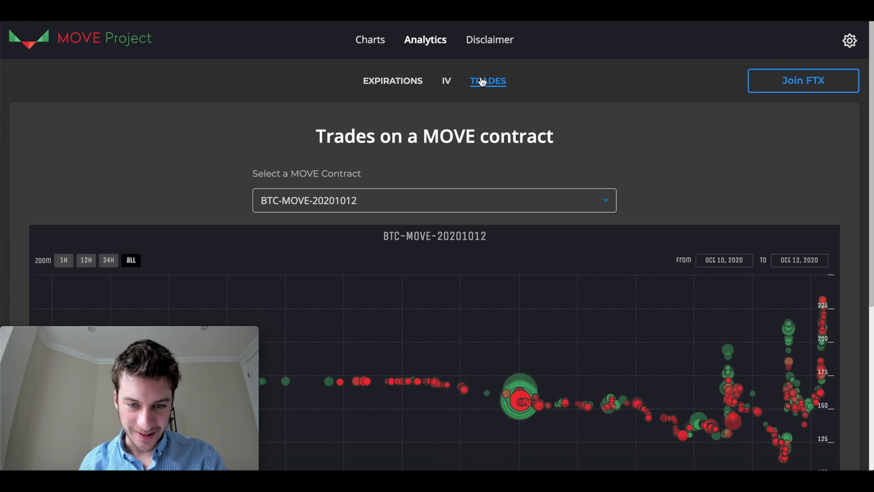
scroll("down", 3)
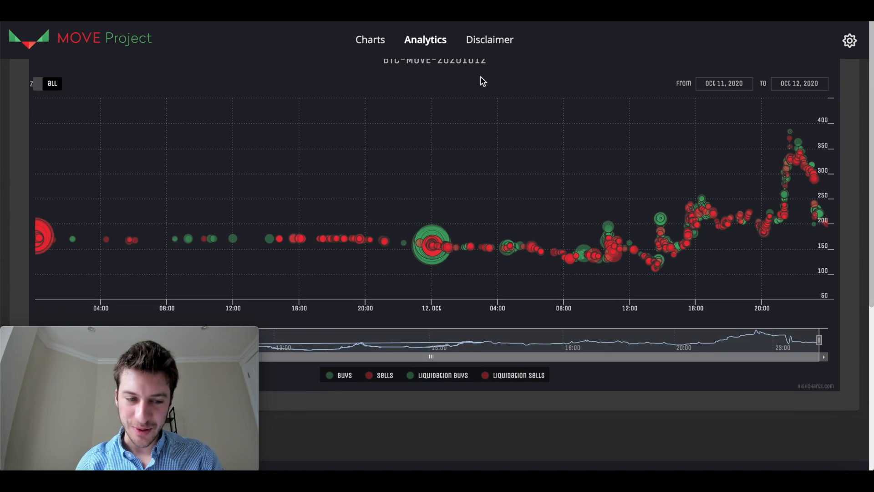
scroll("down", 3)
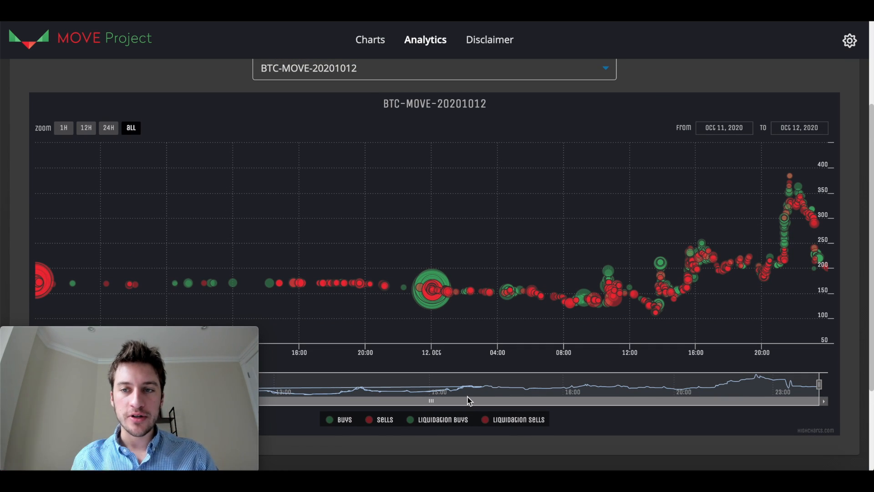
scroll("down", 3)
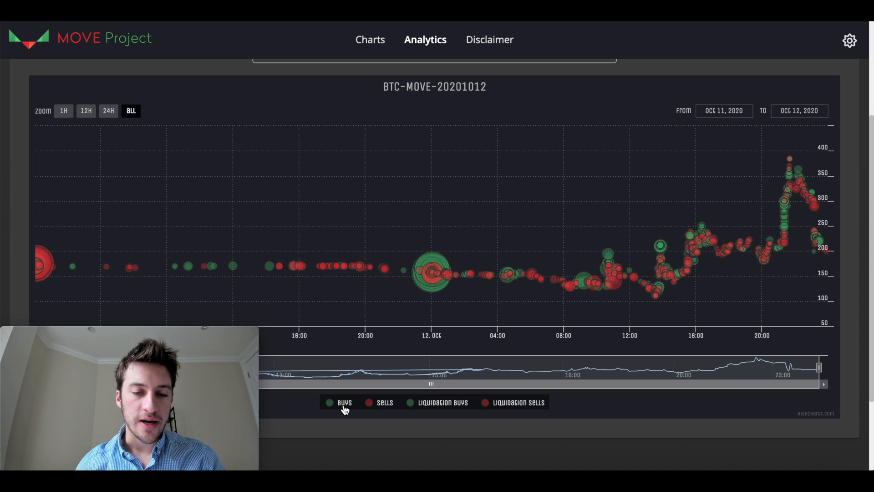
left_click(344, 402)
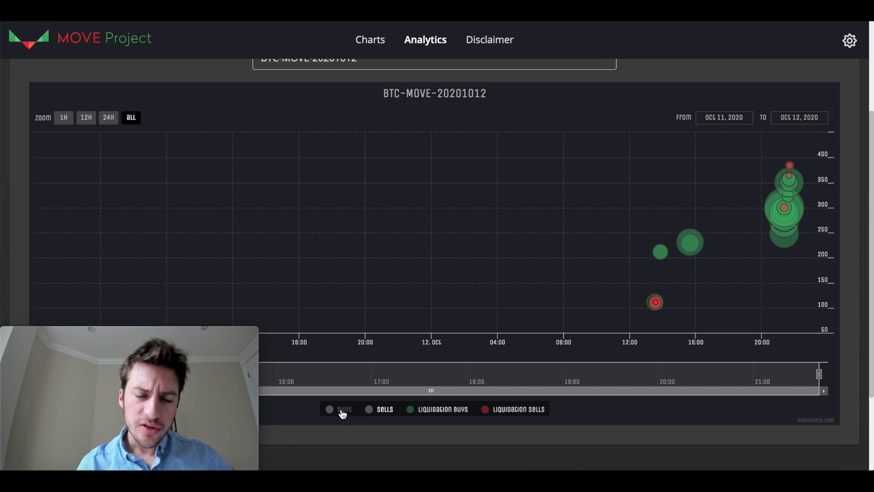
mouse_move(354, 435)
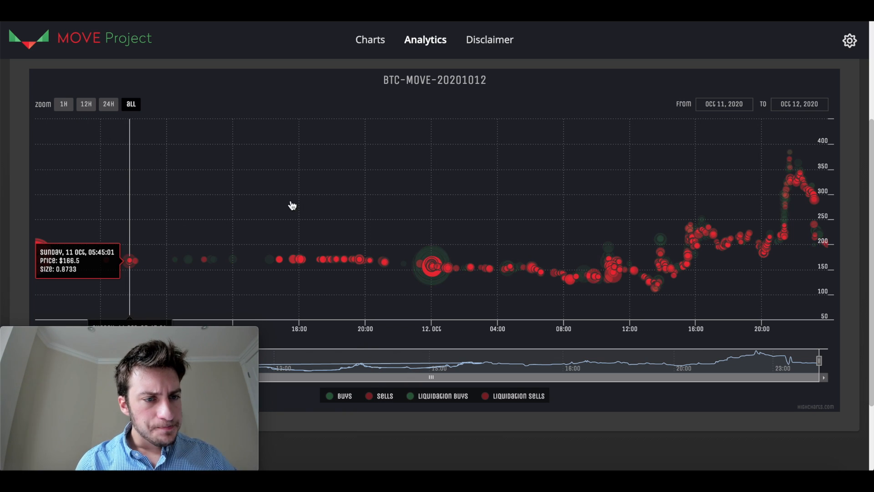
mouse_move(599, 412)
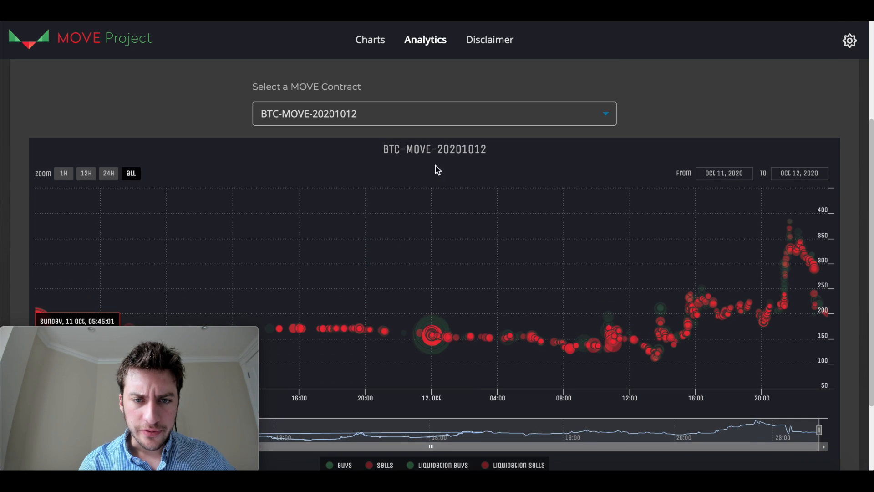
mouse_move(377, 116)
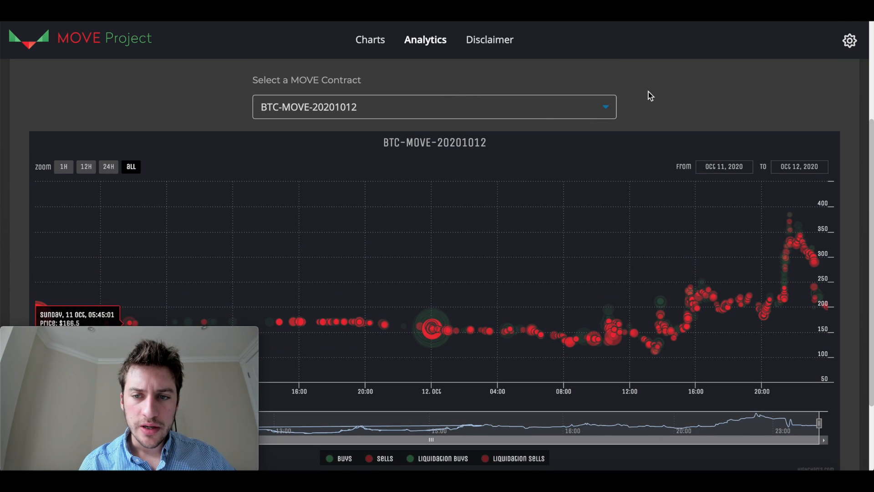
scroll("down", 3)
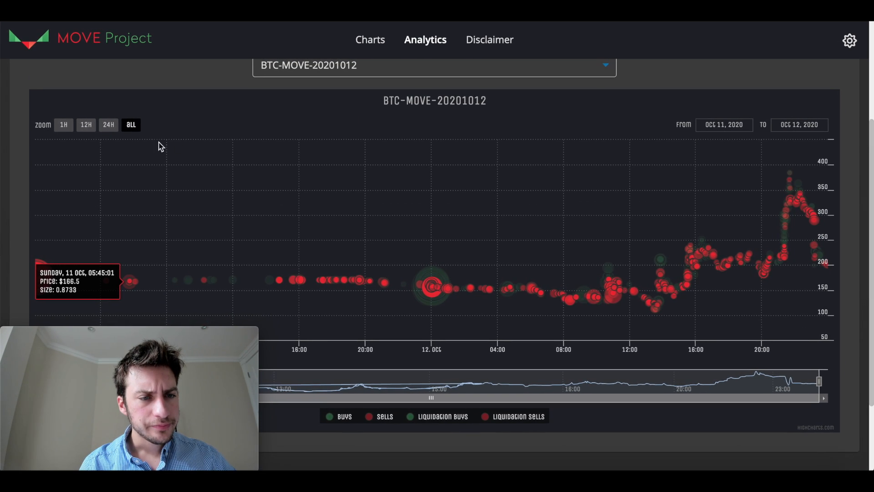
mouse_move(456, 397)
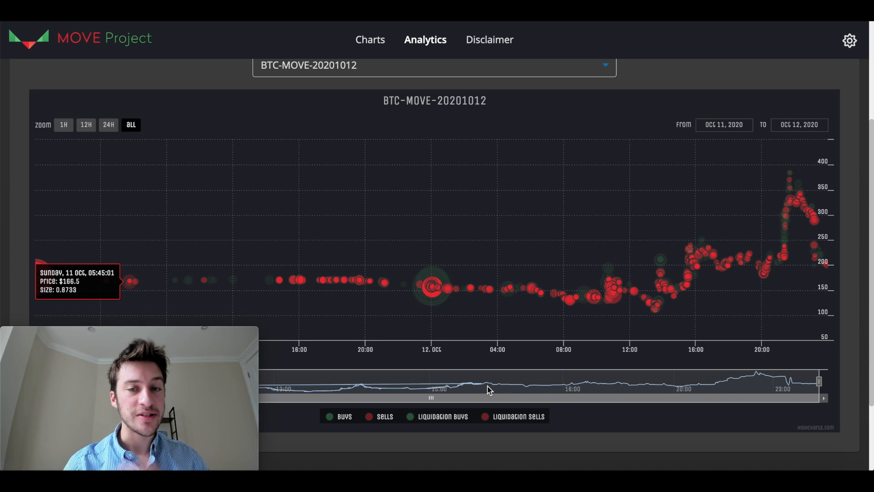
mouse_move(614, 82)
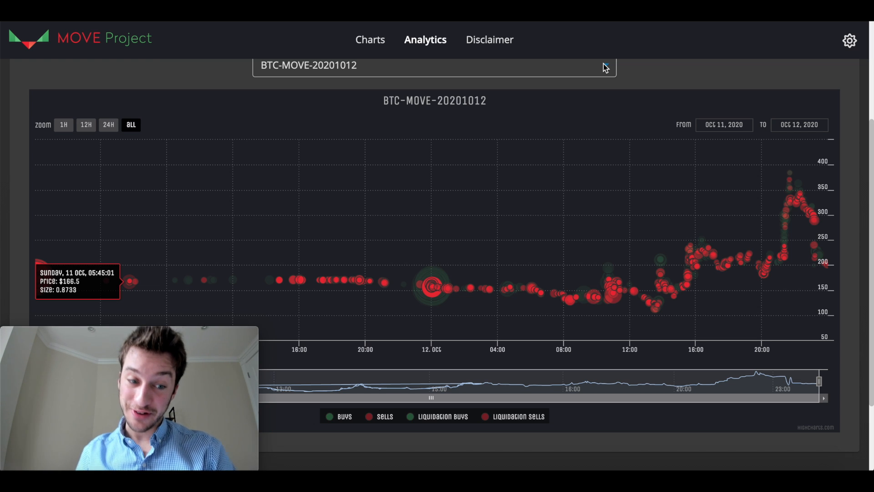
Zoom the trades chart to 1H and shift the window to earlier trades on October 12
left_click(63, 125)
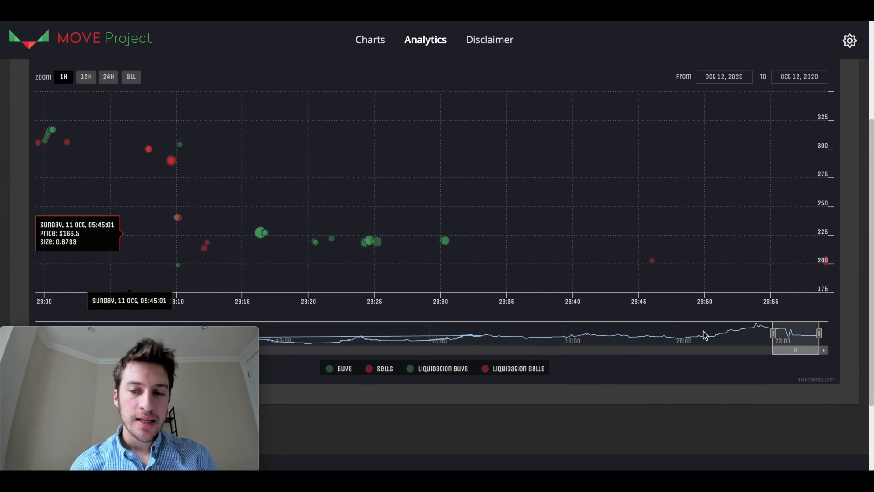
left_click(86, 76)
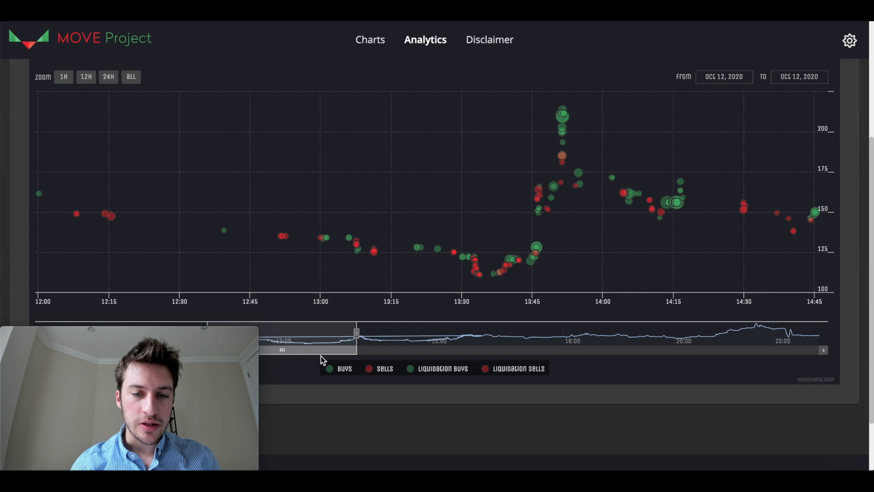
left_click_drag(356, 333, 325, 333)
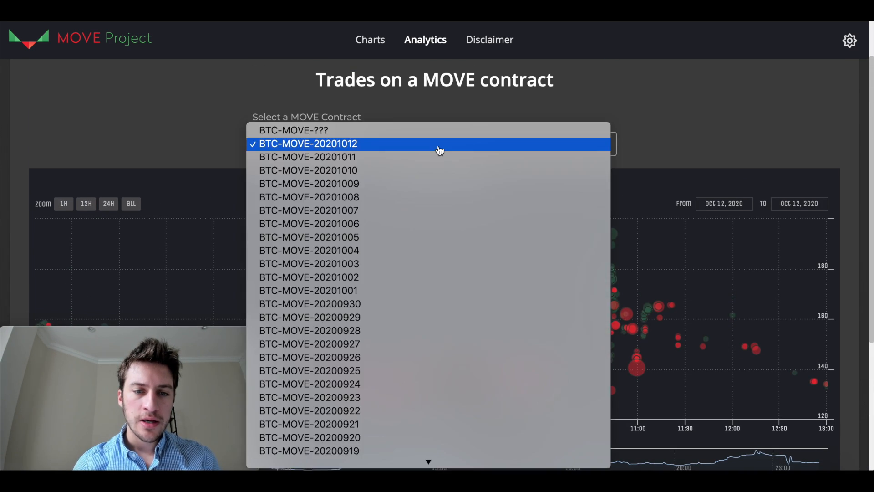
Show BTC-MOVE-20201001 trades, toggling Buys and Sells in the legend and re-enabling Buys
left_click(307, 144)
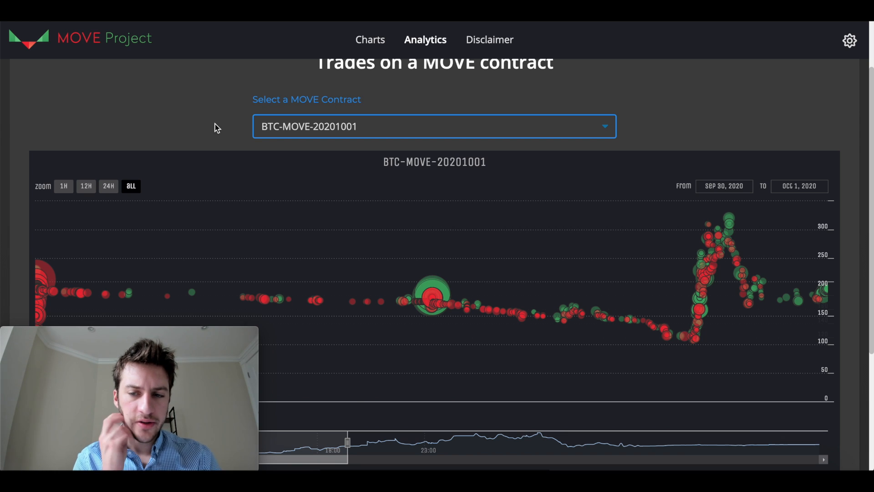
scroll("down", 3)
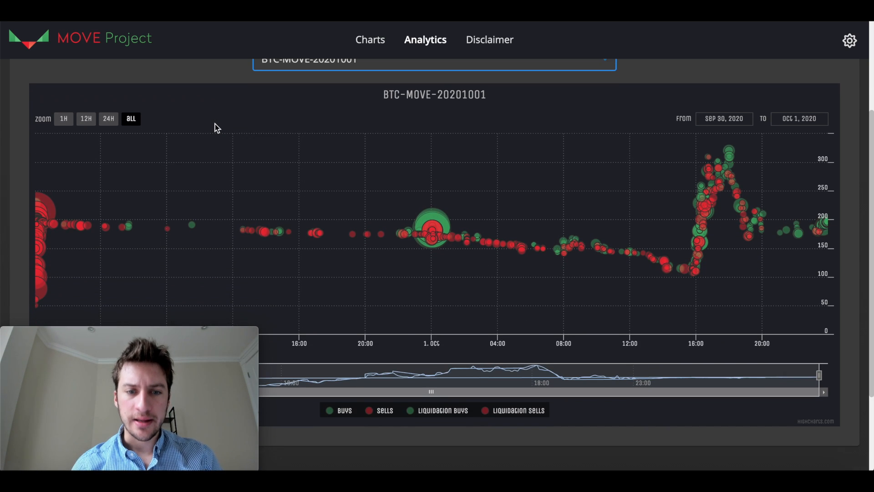
mouse_move(50, 220)
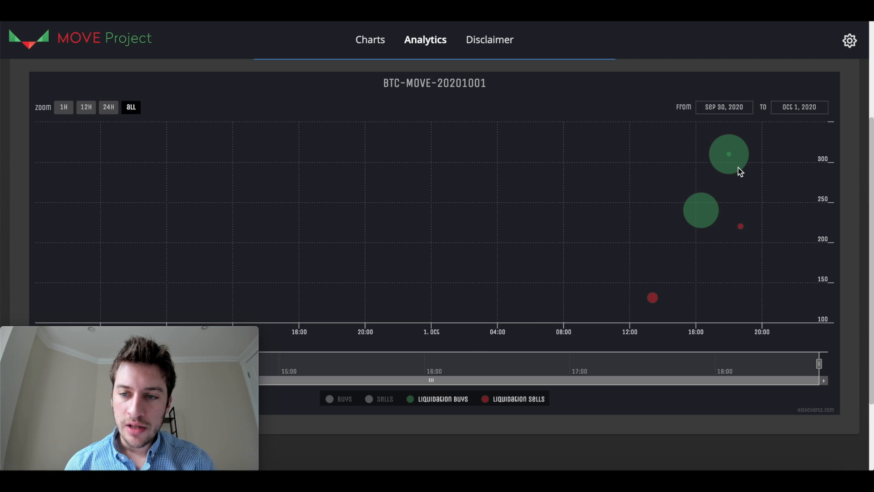
mouse_move(730, 155)
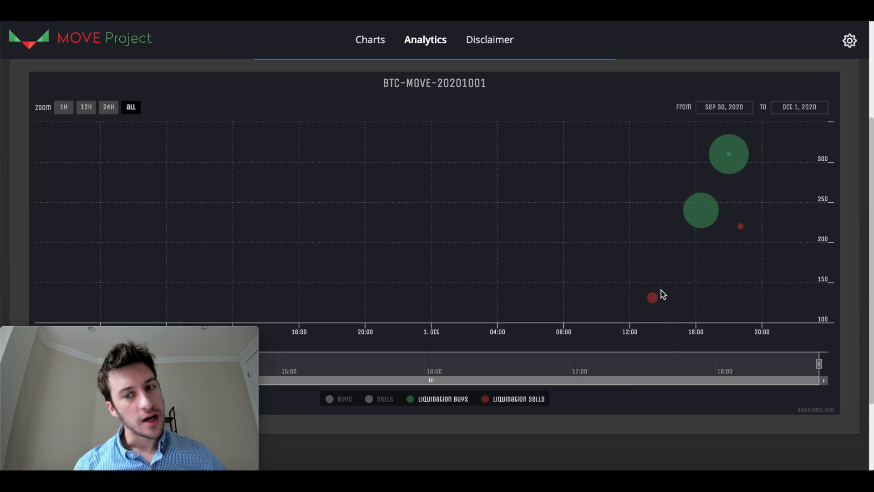
mouse_move(652, 297)
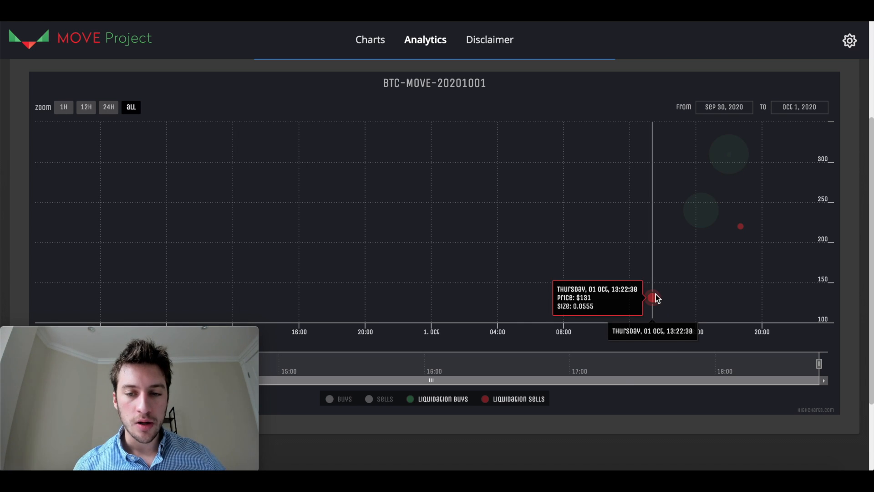
mouse_move(687, 263)
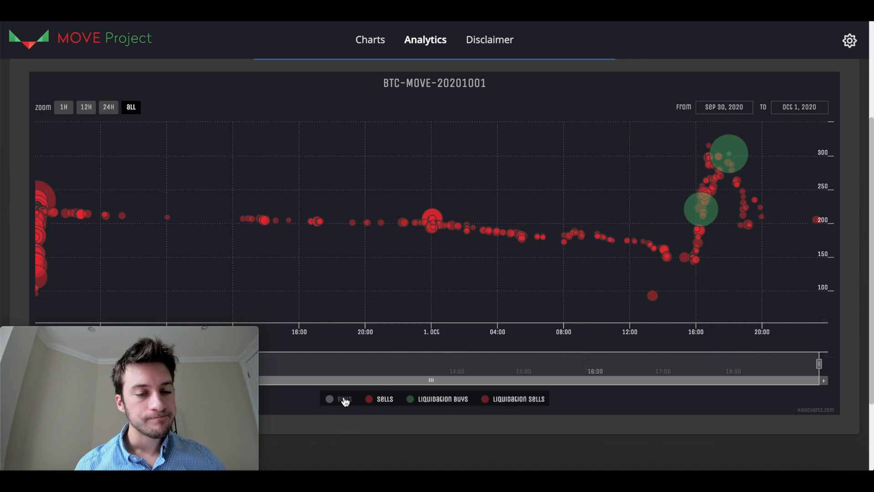
left_click(344, 399)
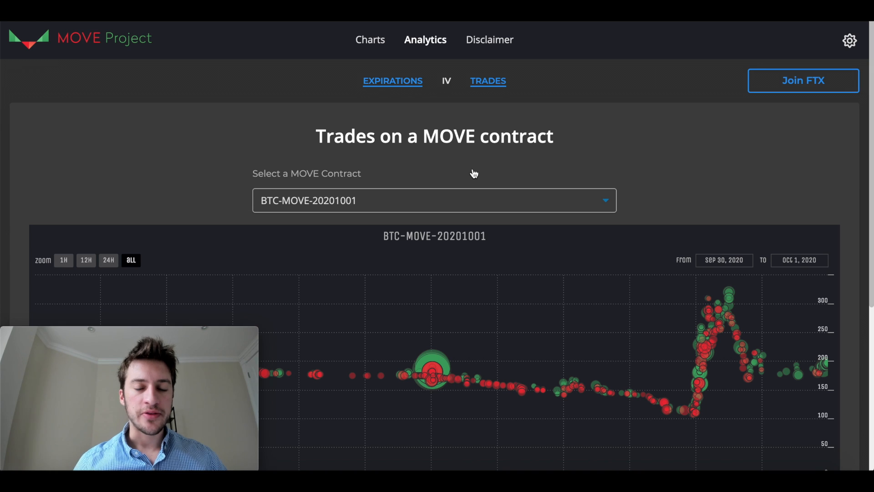
Return to Expiration History and plot minimum and maximum prices alongside expiration prices
left_click(393, 81)
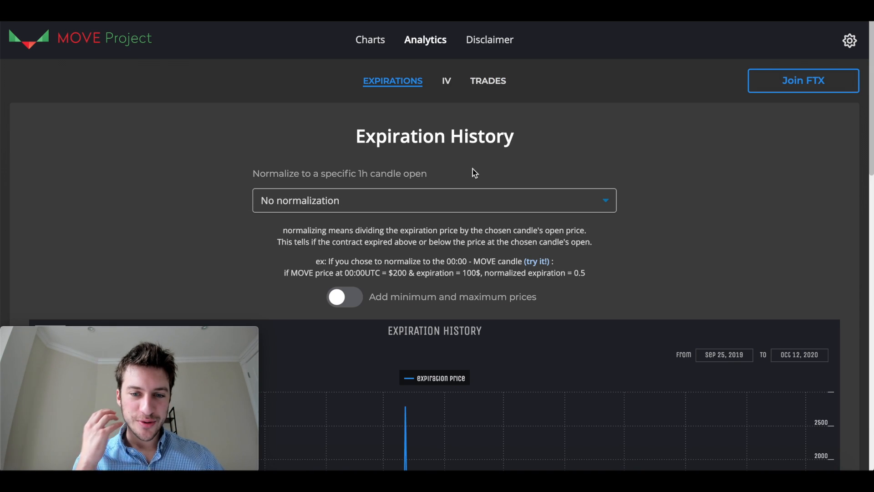
mouse_move(440, 295)
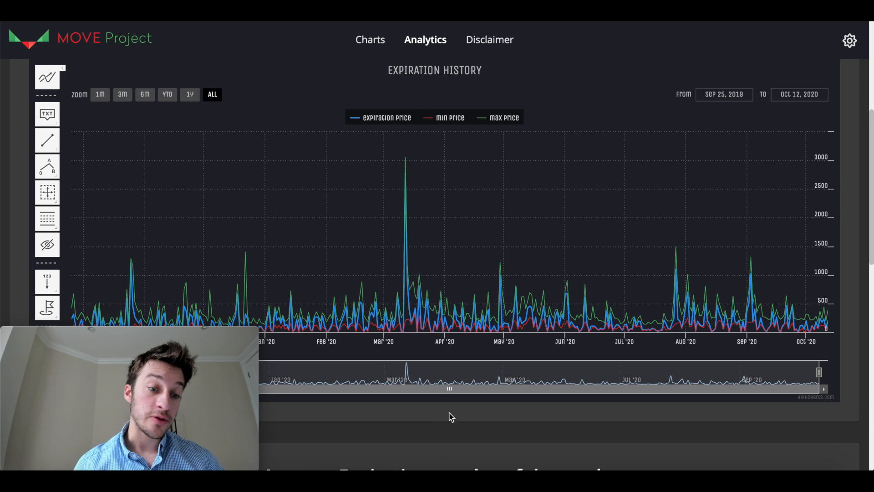
scroll("down", 3)
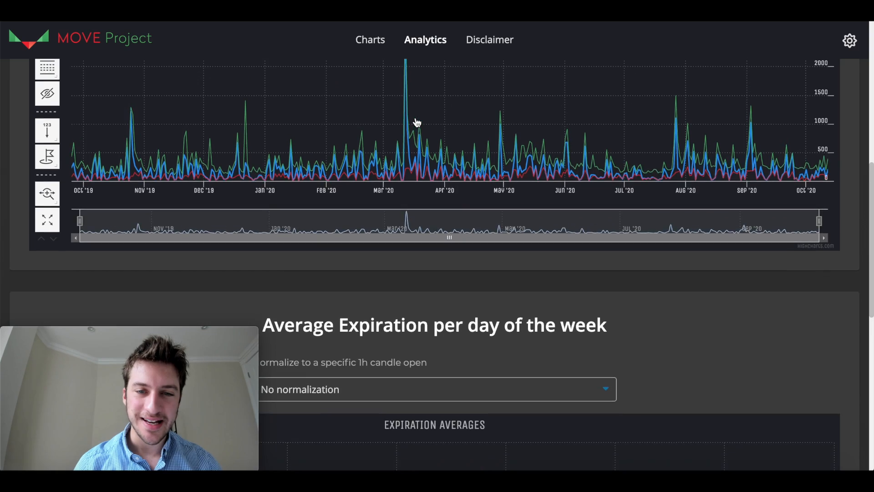
scroll("down", 3)
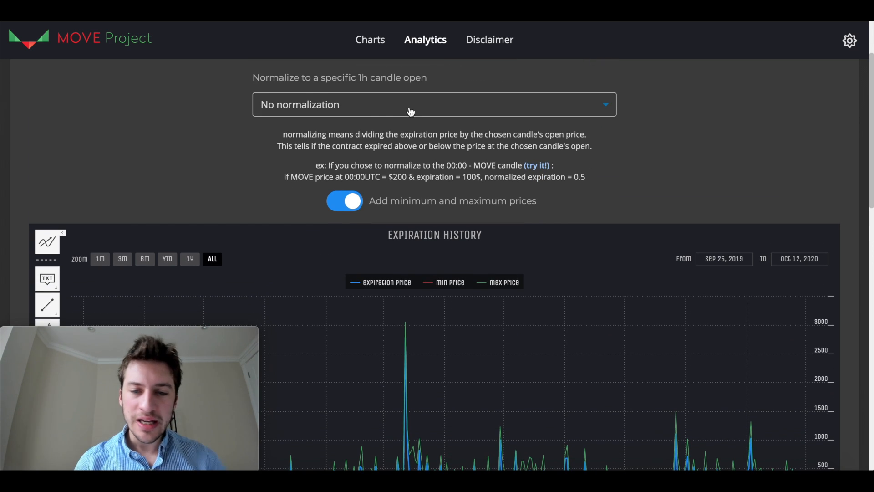
Normalize Expiration History to the 05:00 MOVE candle and hide the min/max price lines
left_click(411, 103)
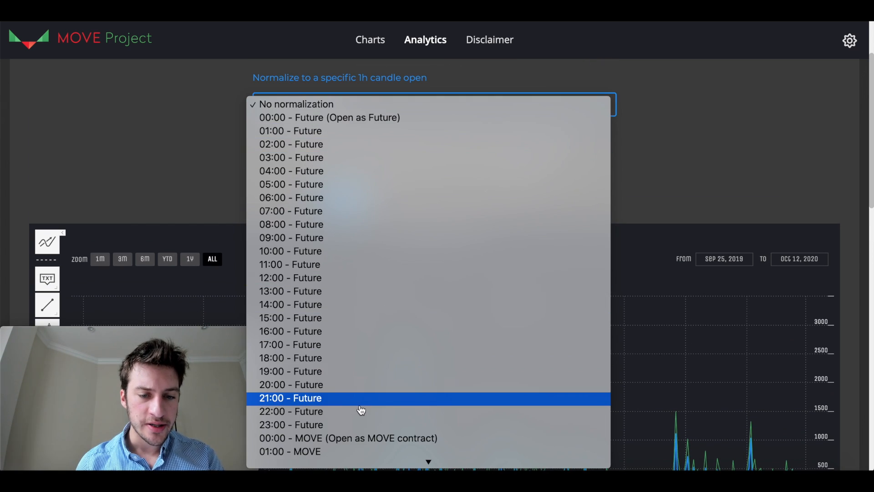
scroll("down", 3)
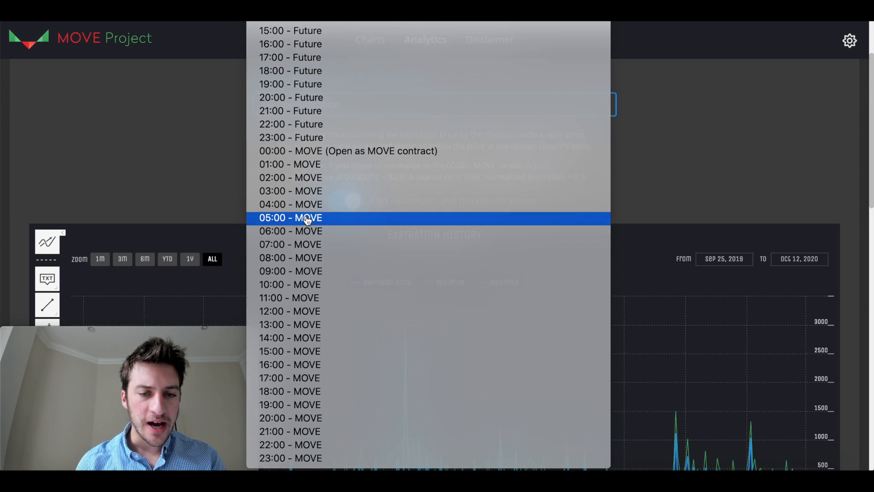
left_click(291, 218)
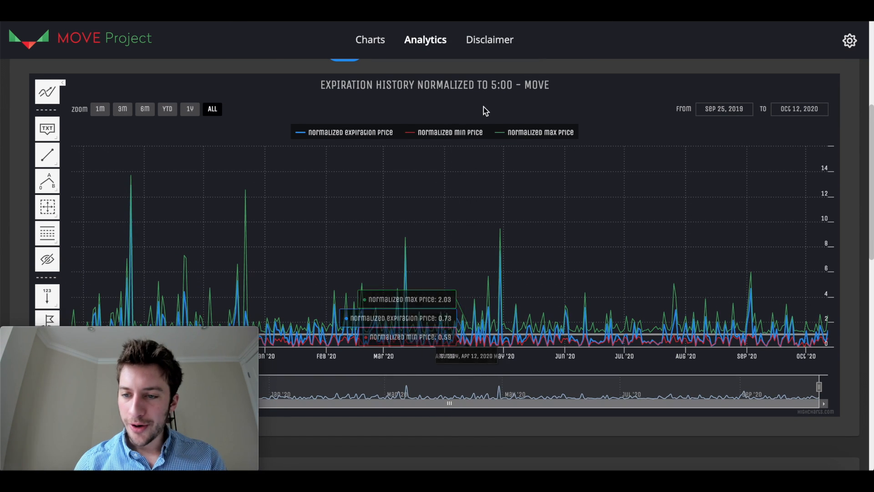
mouse_move(487, 274)
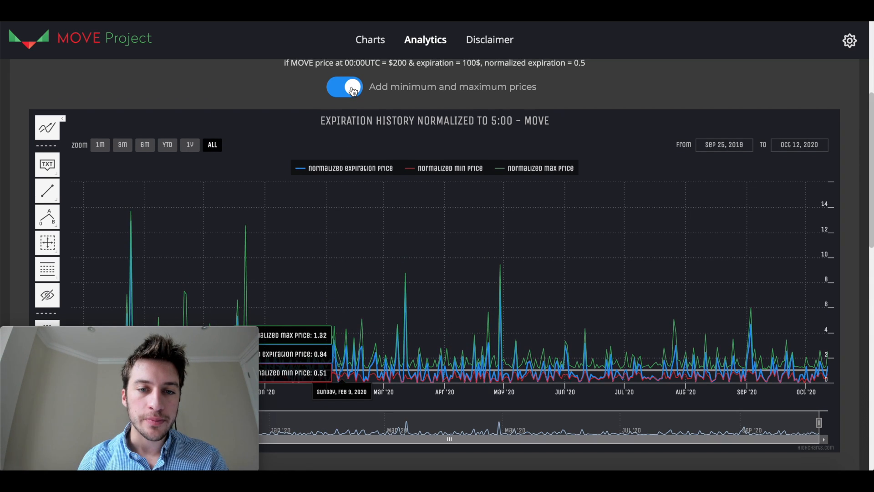
left_click(344, 88)
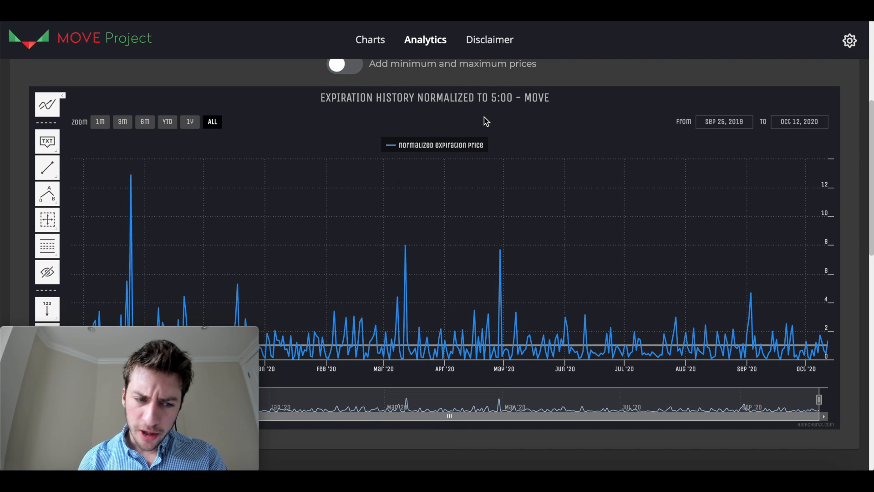
mouse_move(405, 315)
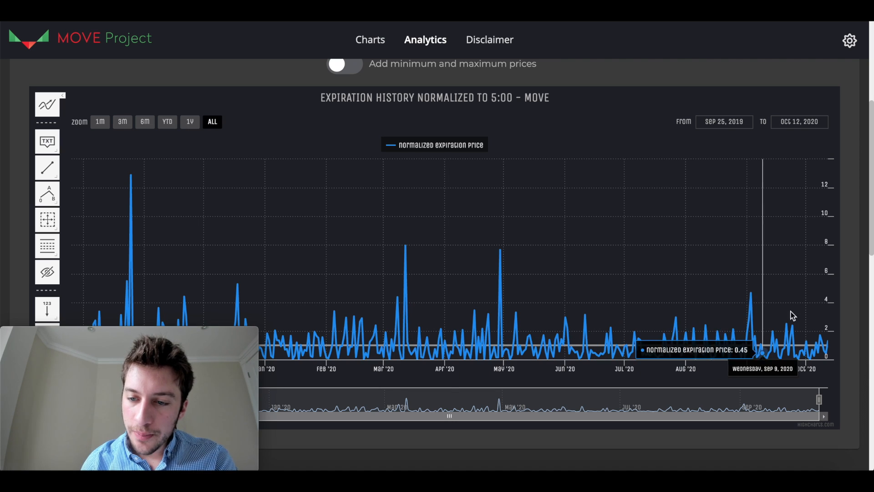
mouse_move(657, 352)
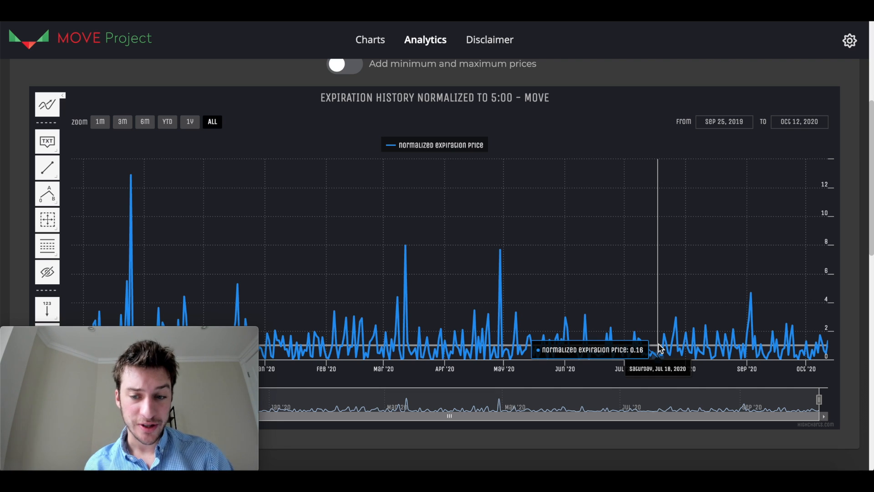
mouse_move(709, 347)
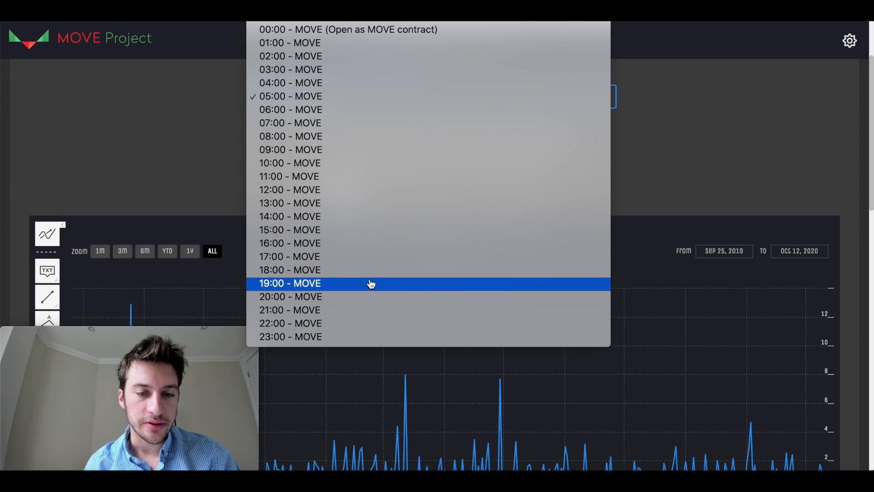
Switch Expiration History normalization to the 21:00 MOVE candle and review the chart
left_click(290, 310)
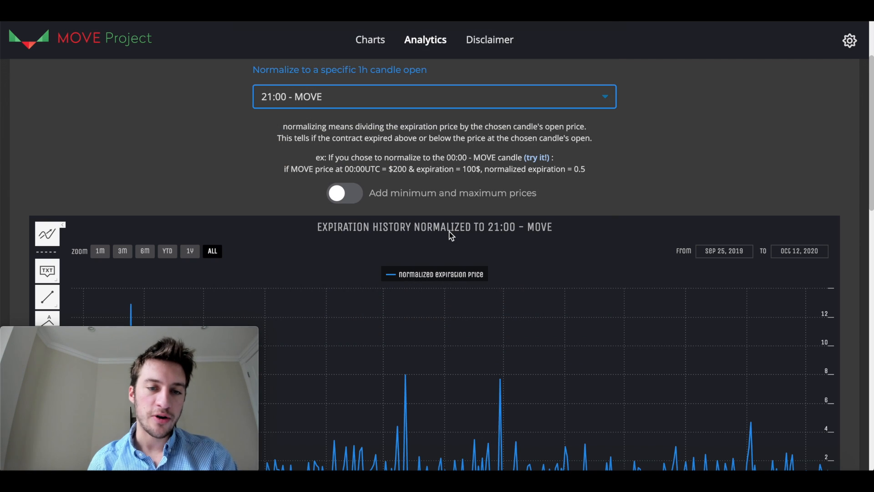
scroll("down", 3)
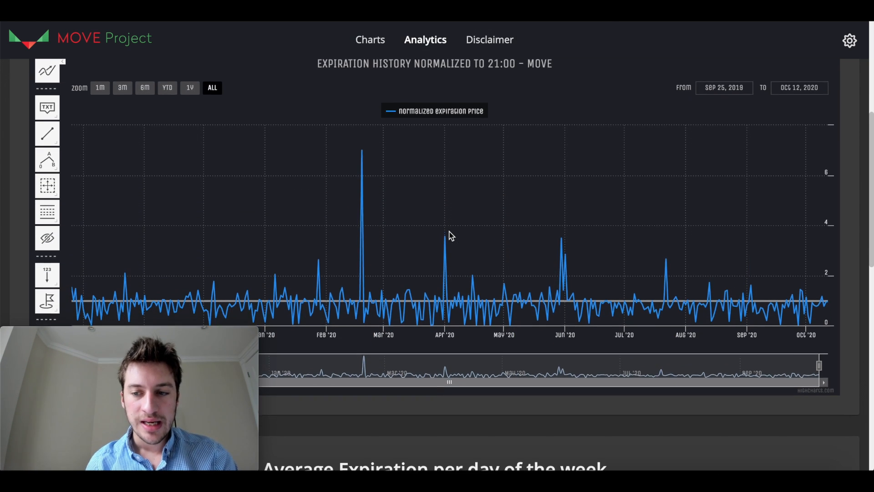
scroll("down", 3)
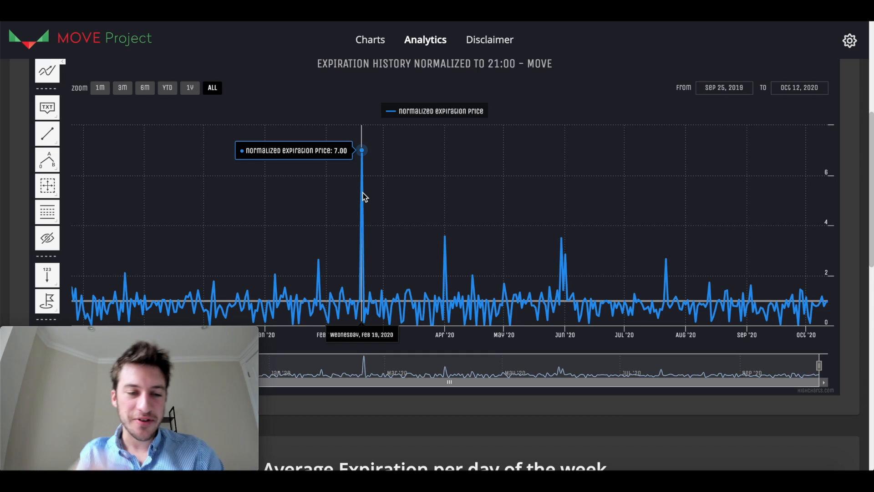
mouse_move(830, 298)
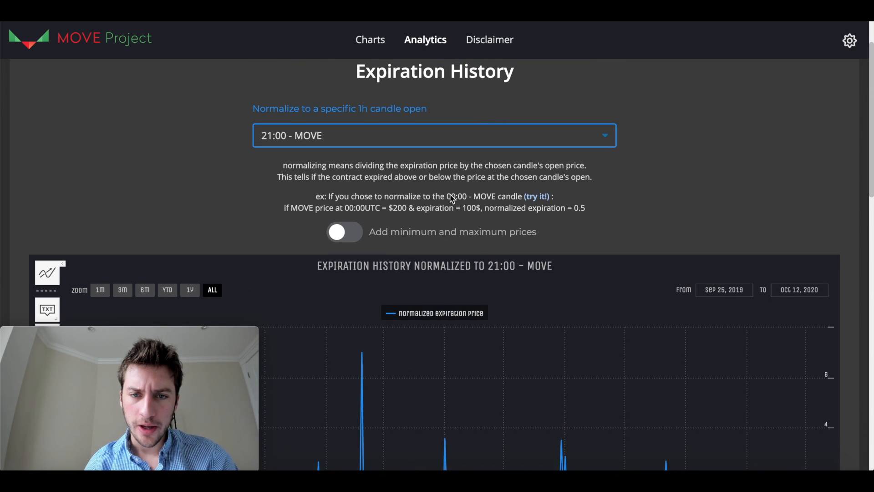
scroll("down", 3)
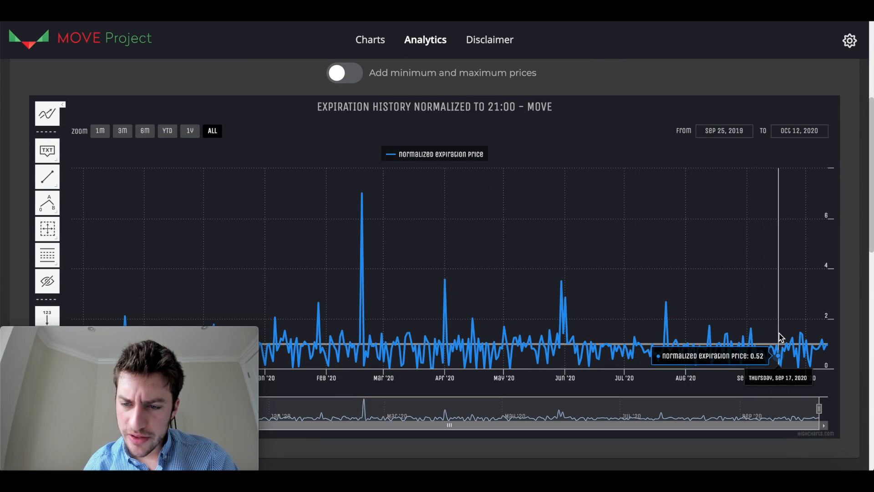
mouse_move(767, 326)
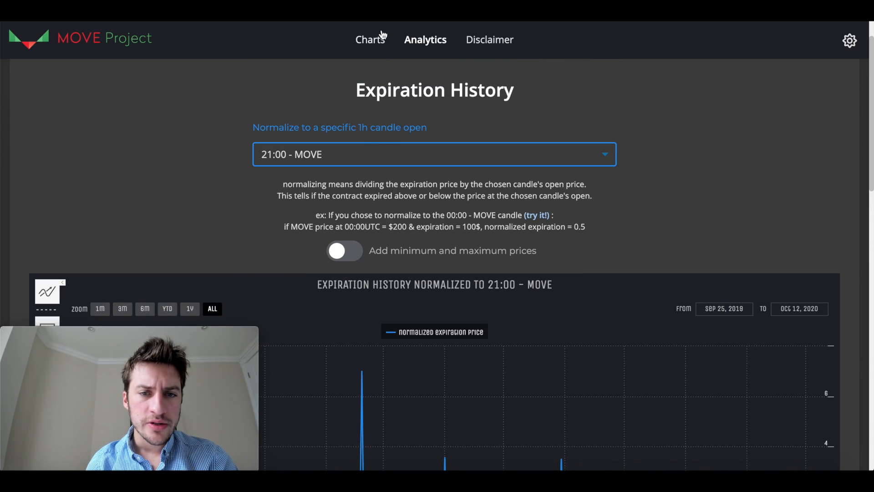
scroll("down", 3)
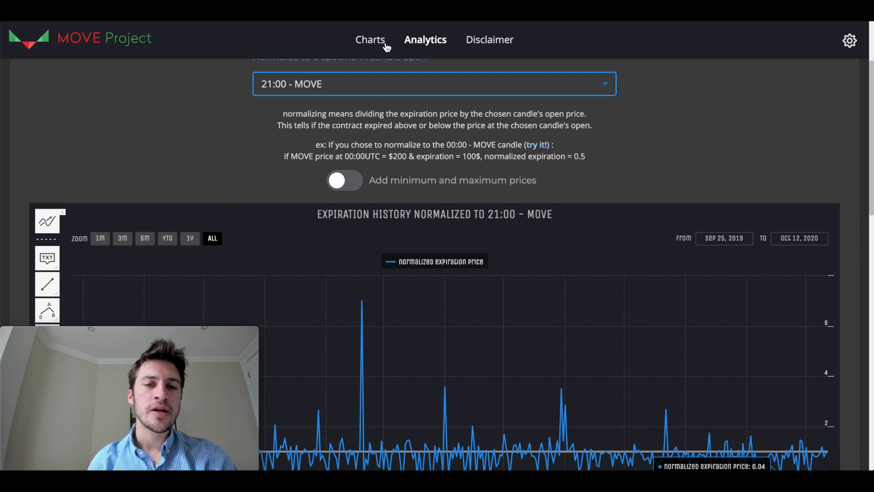
View BTC-MOVE-20200918 as 1H candles on Charts, then return to Analytics with no normalization
left_click(370, 39)
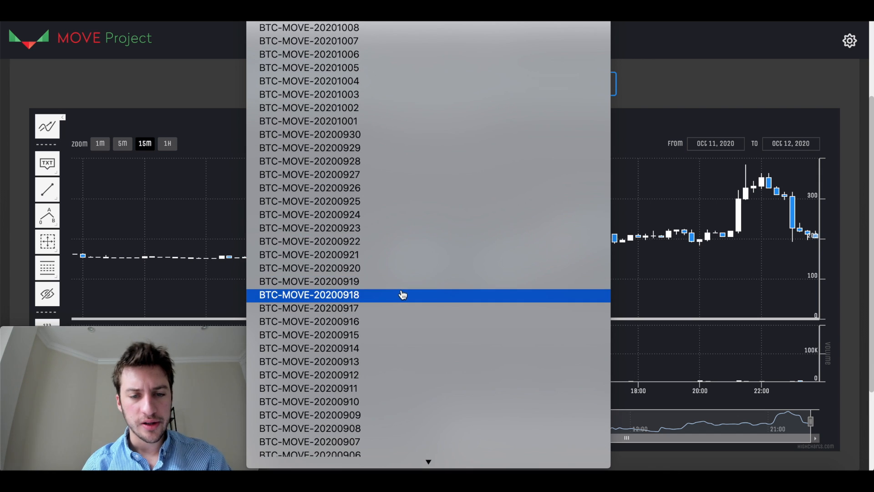
left_click(309, 294)
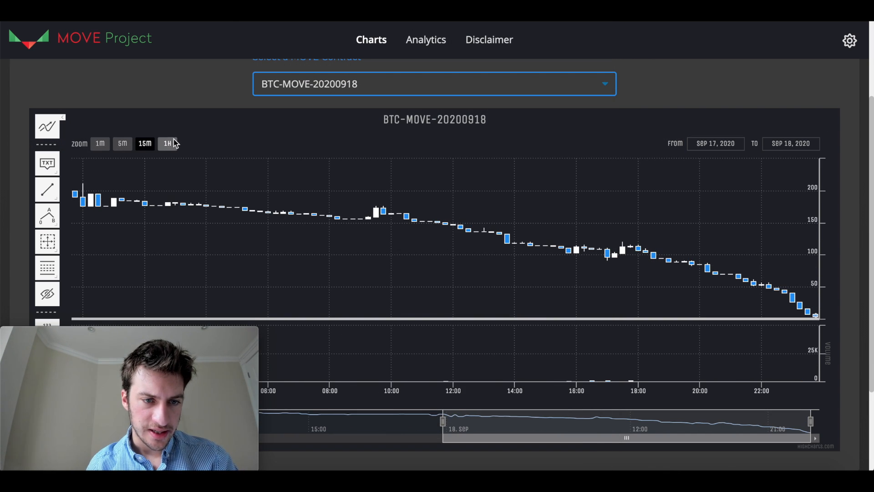
left_click(166, 142)
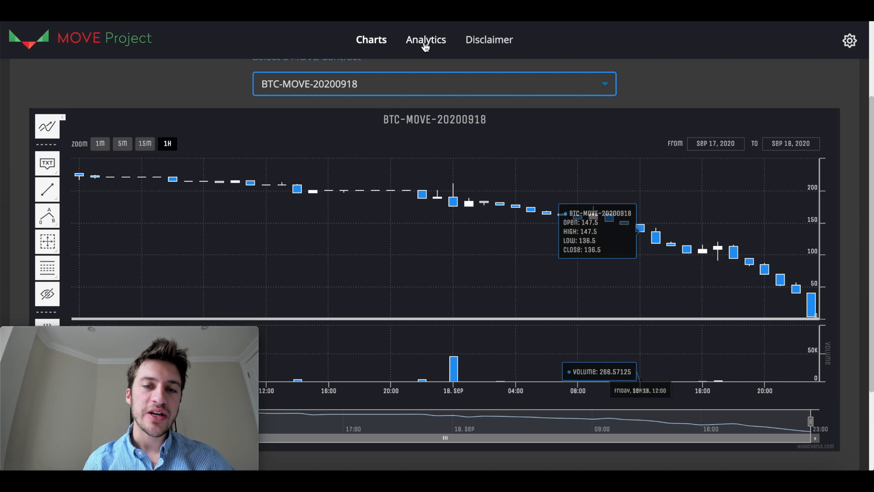
left_click(426, 39)
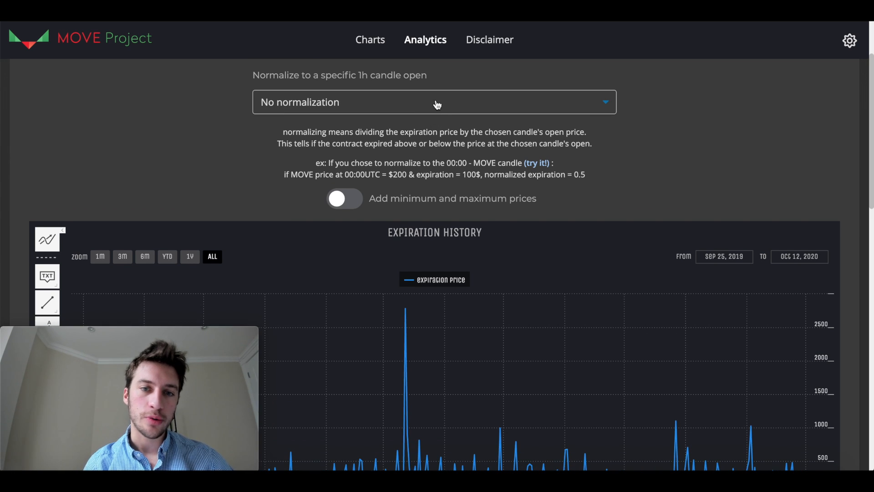
Choose the 06:00 MOVE candle as normalization for Expiration History
left_click(436, 102)
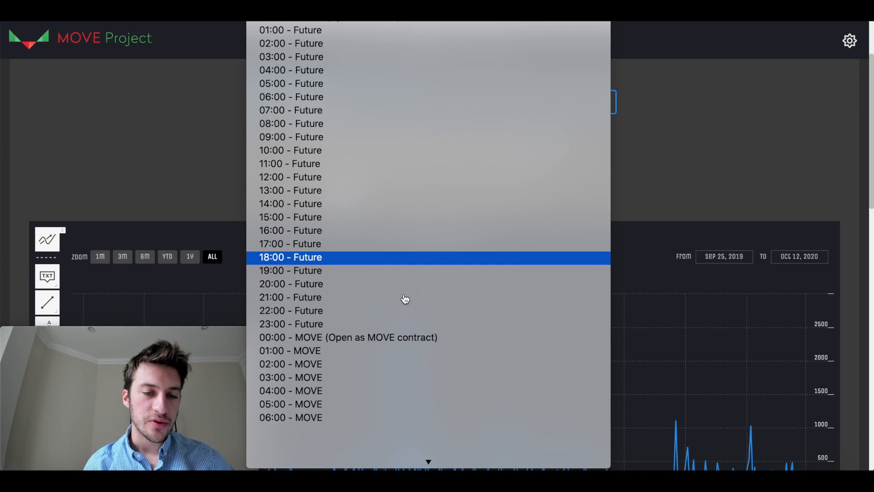
scroll("down", 3)
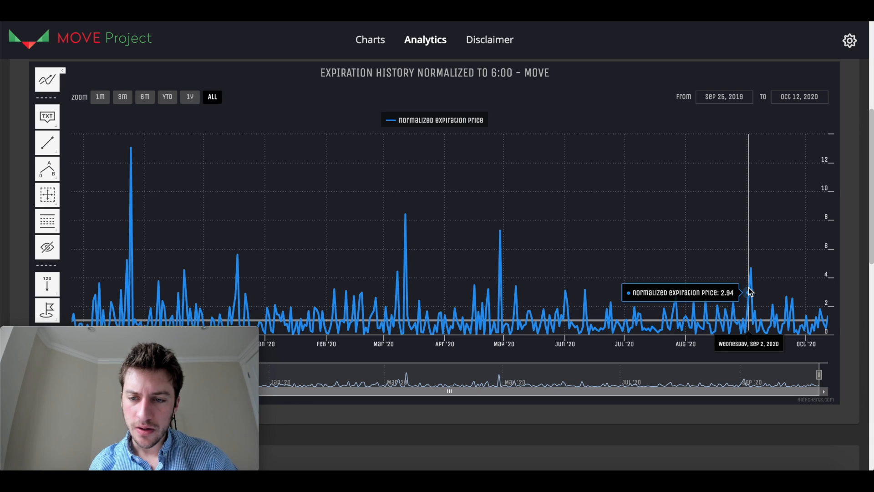
scroll("down", 3)
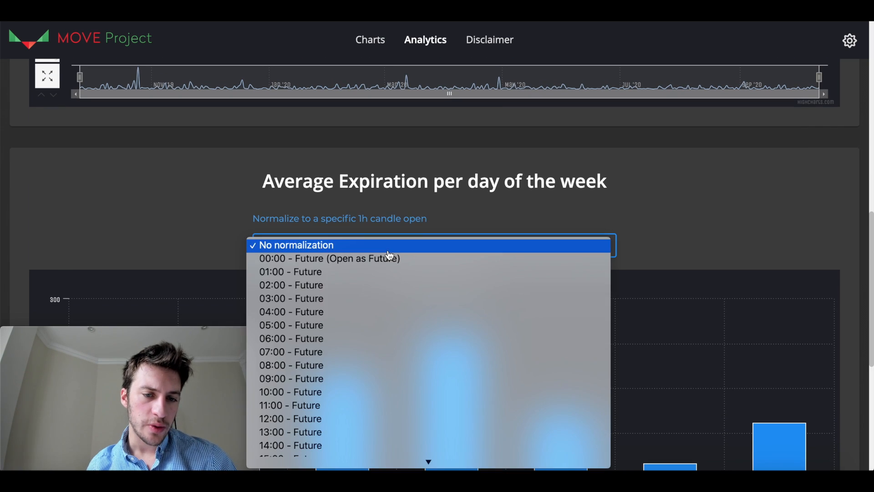
Normalize the day-of-week averages to the 06:00 MOVE candle, Thursday near 1.294
scroll("down", 3)
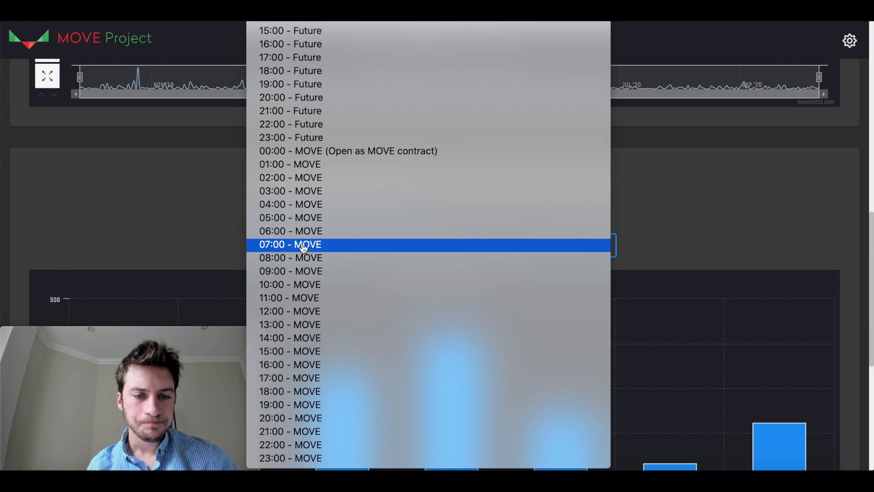
left_click(289, 244)
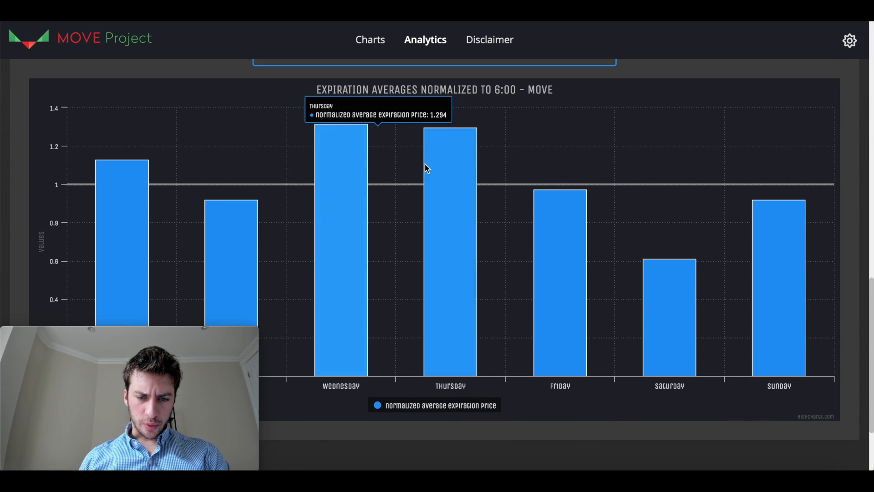
mouse_move(637, 54)
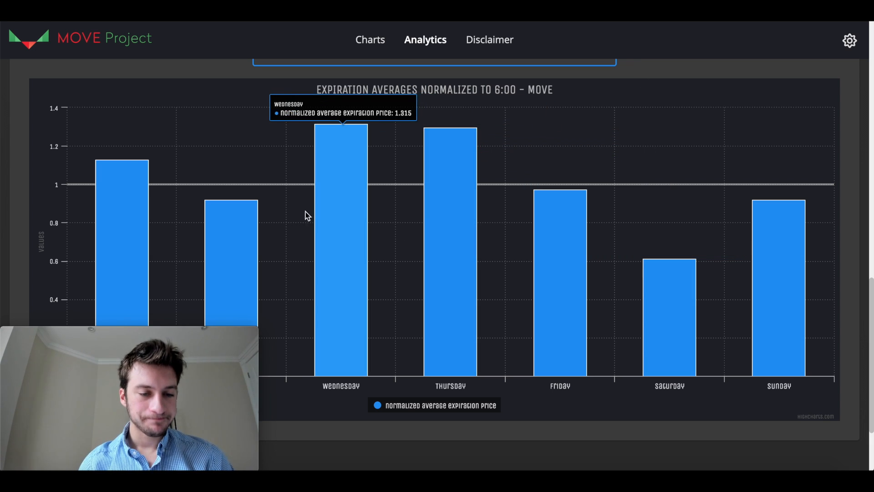
mouse_move(597, 113)
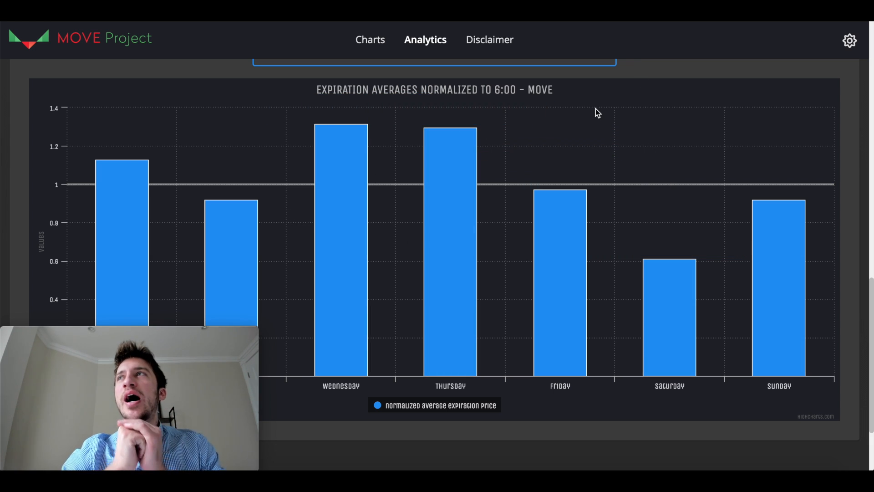
scroll("down", 3)
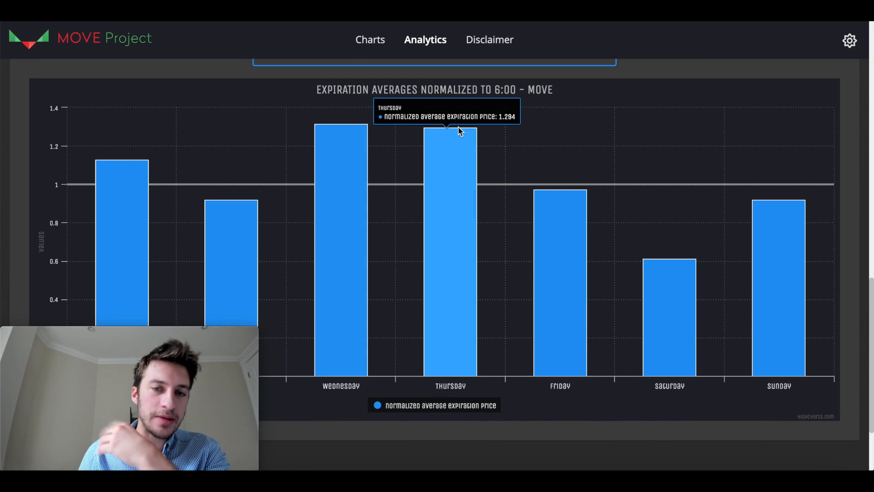
mouse_move(506, 109)
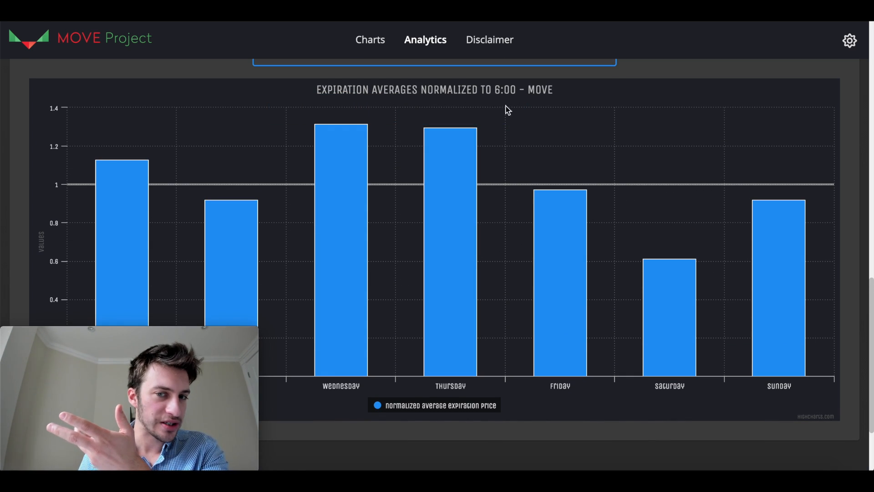
mouse_move(513, 106)
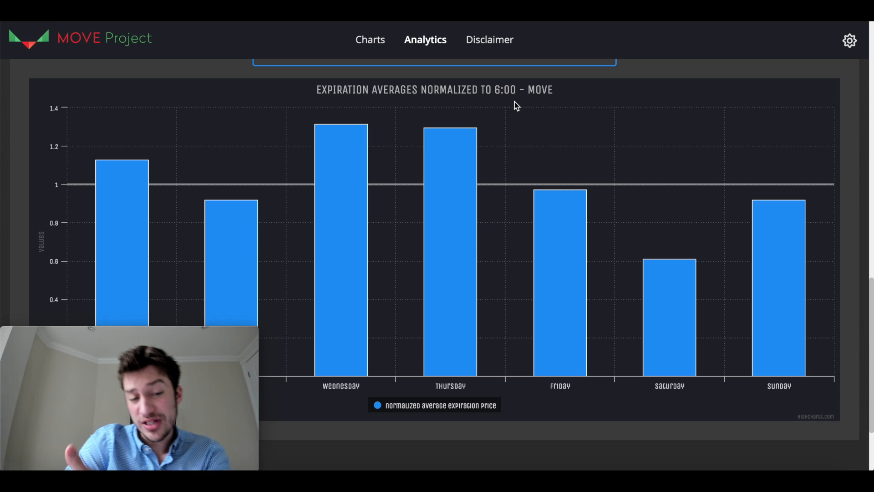